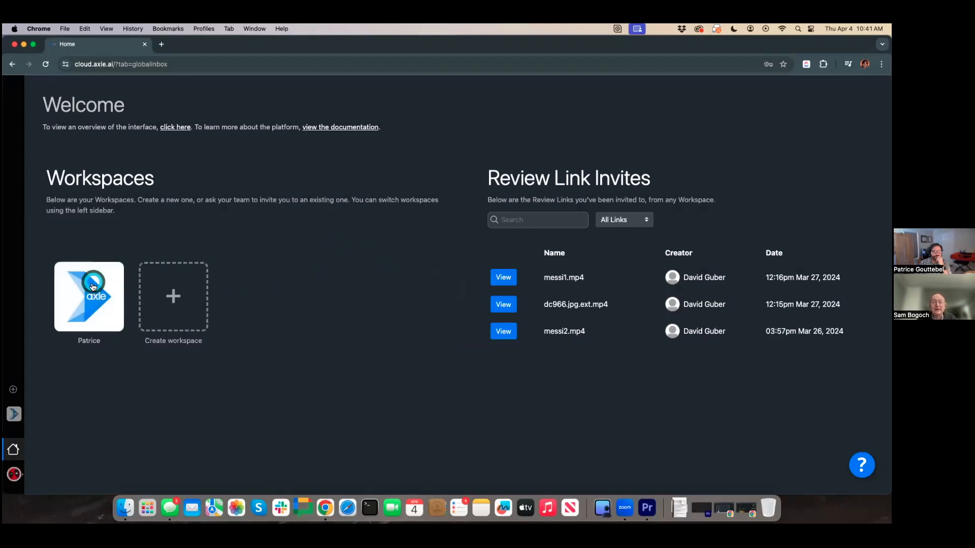
- Open F1_Interview.mp4 from the sweet test project in the Patrice workspace
click(88, 295)
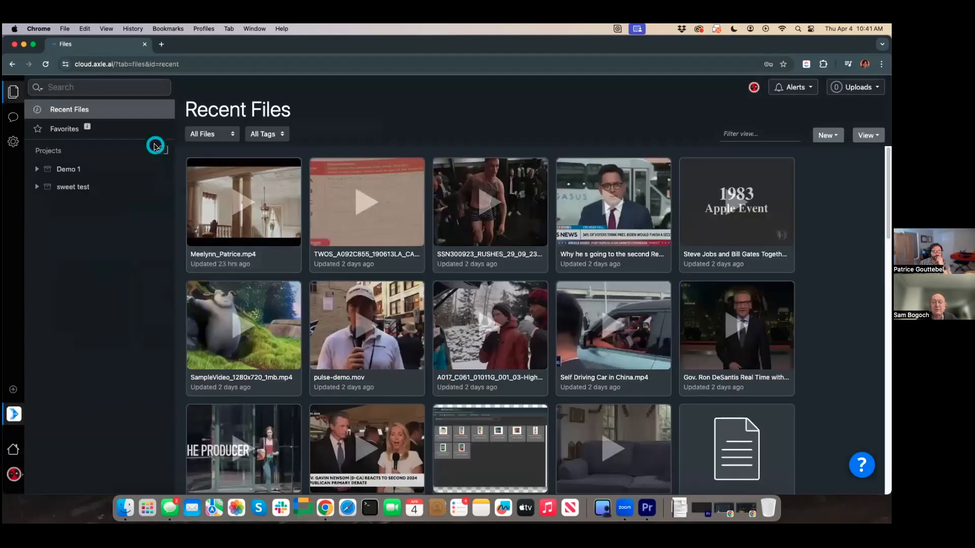
click(73, 187)
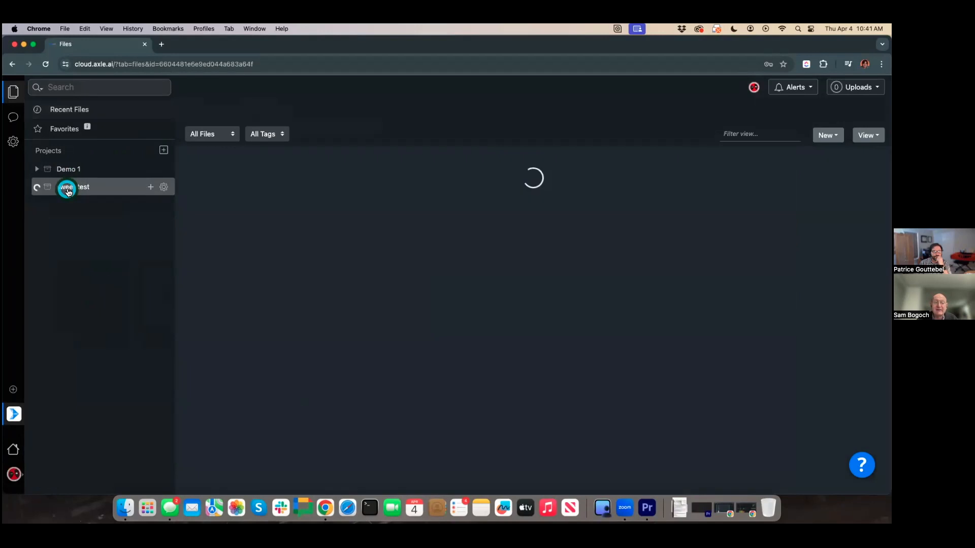
click(67, 187)
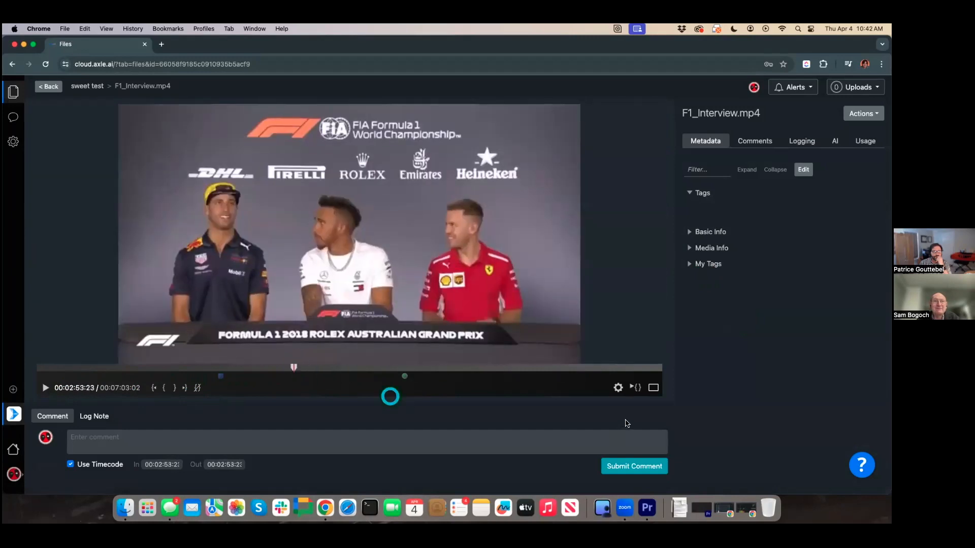
- Show the clip's AI results, collapse Logos and OCR, read the transcription and return to the project
click(835, 140)
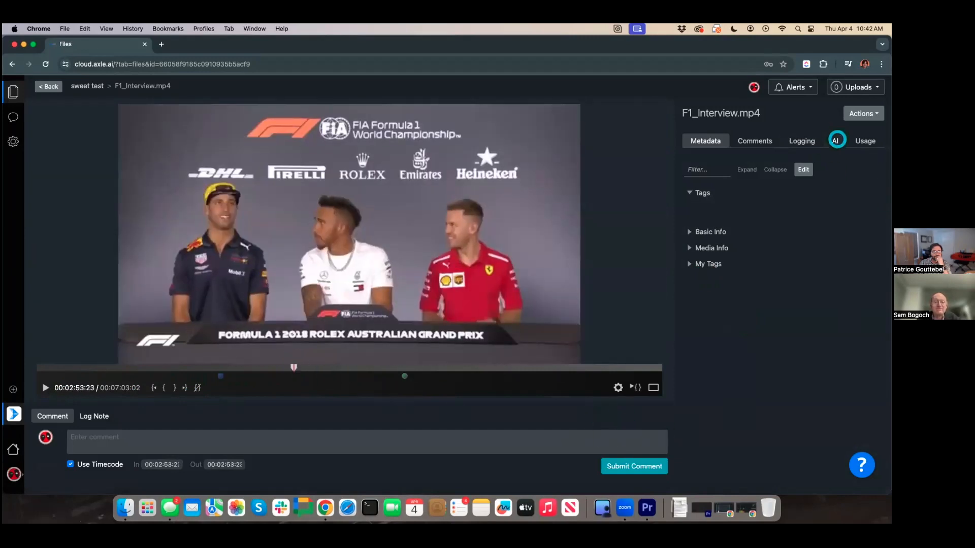
click(835, 141)
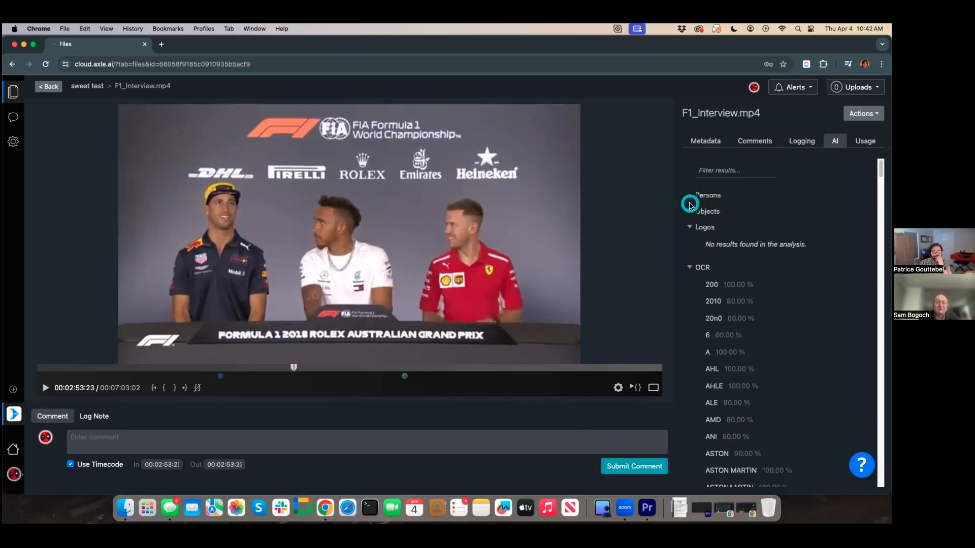
click(688, 227)
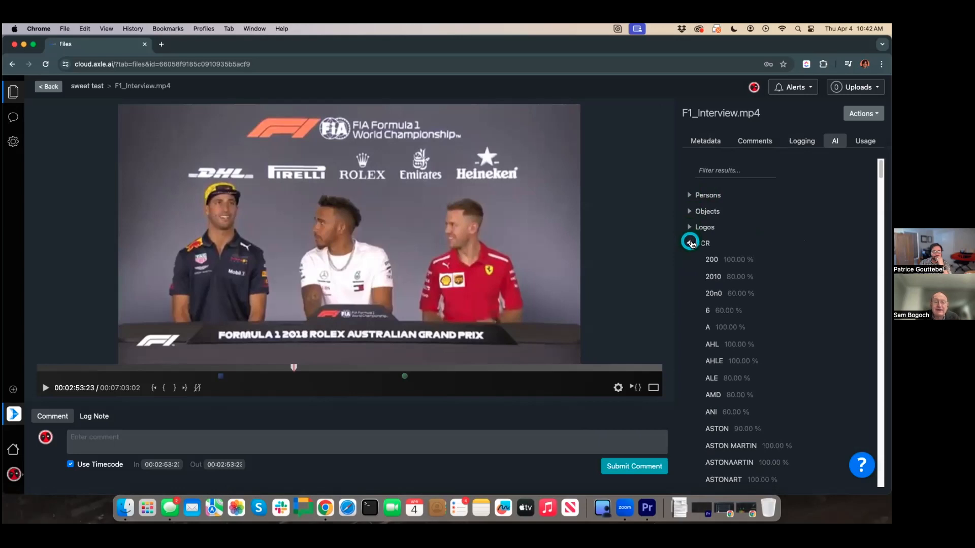
click(703, 242)
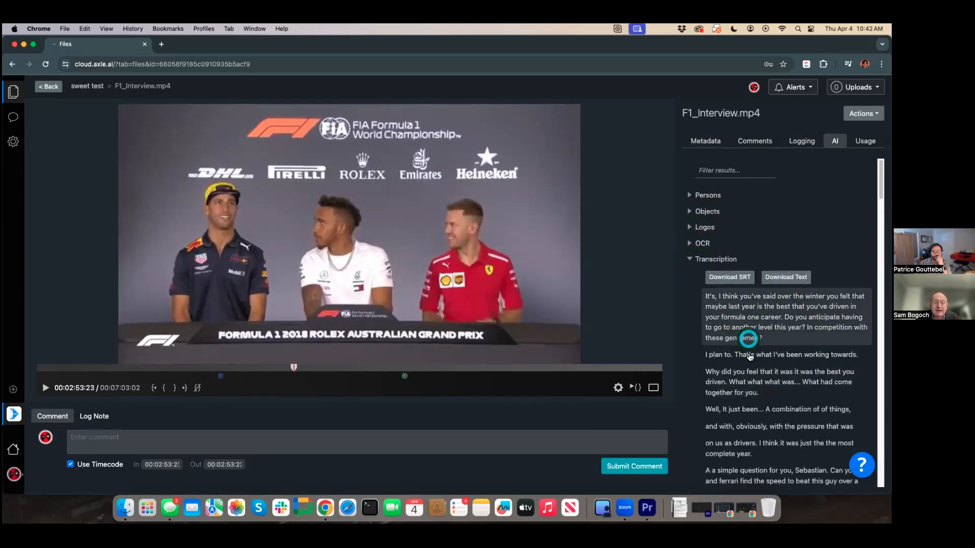
scroll(down, 3)
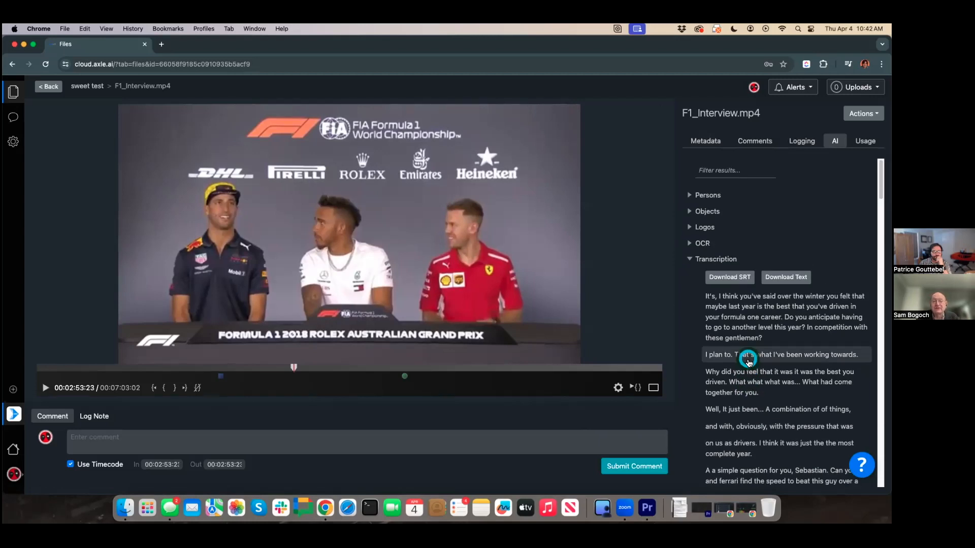
click(49, 85)
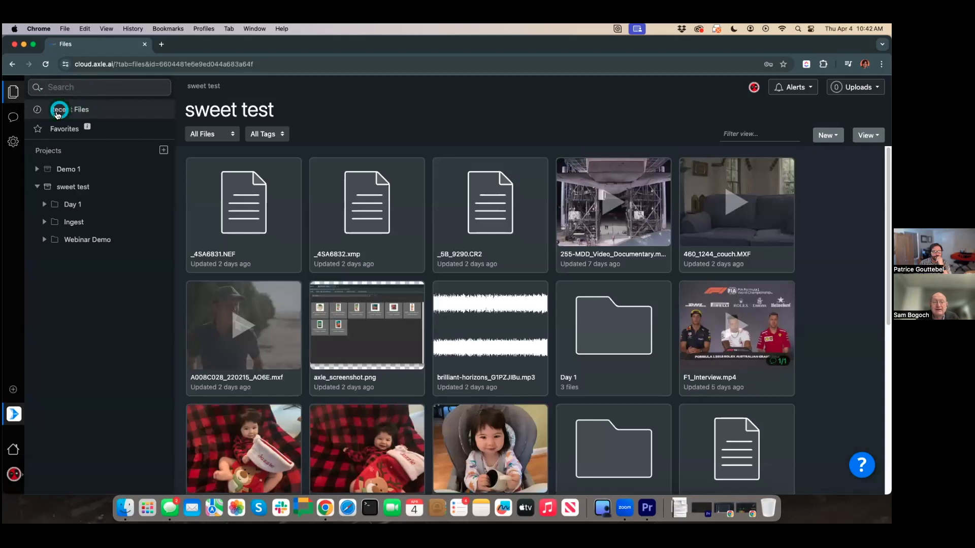
click(13, 140)
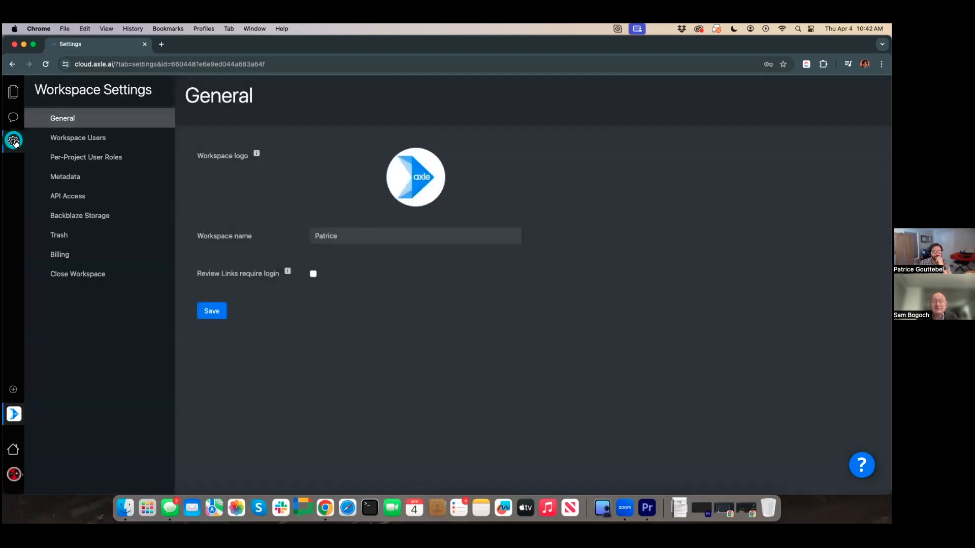
click(79, 216)
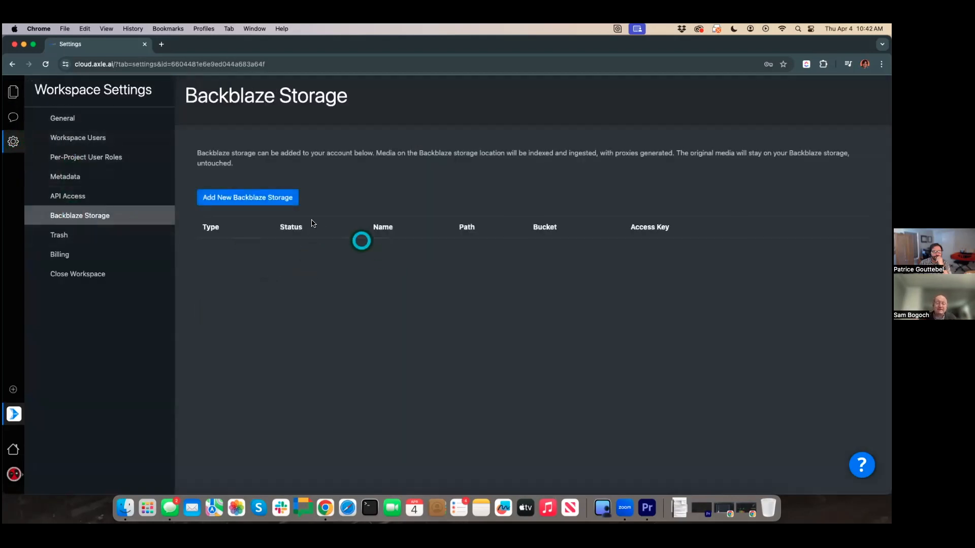
click(247, 197)
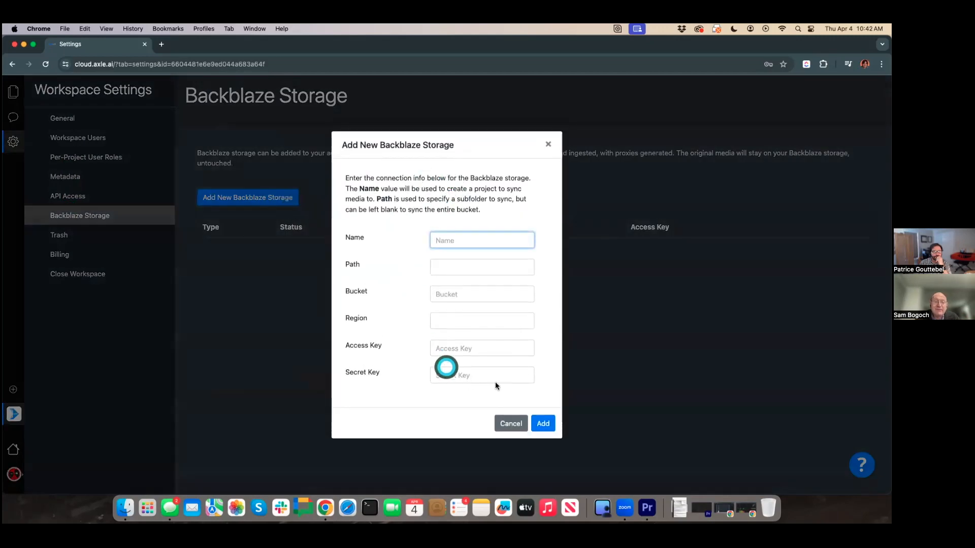
mouse_move(547, 146)
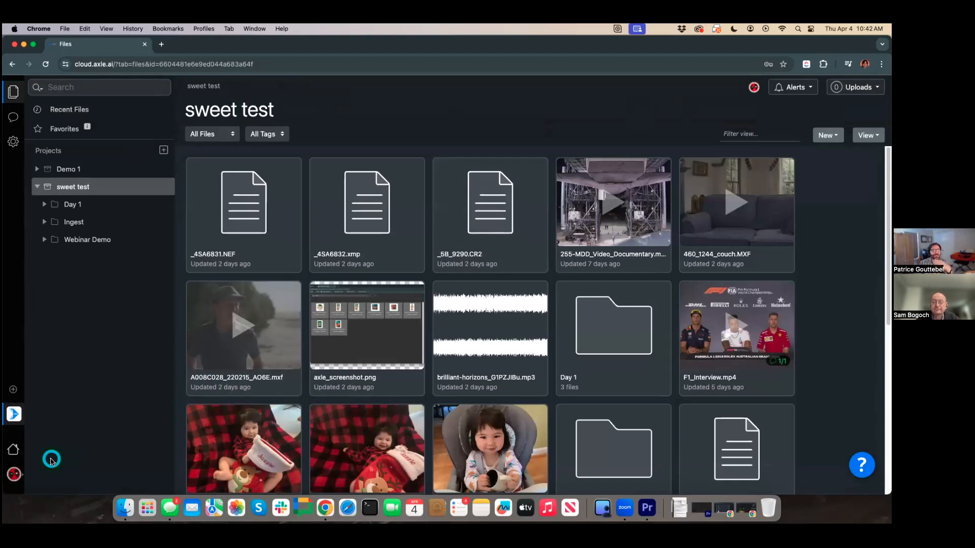
mouse_move(84, 447)
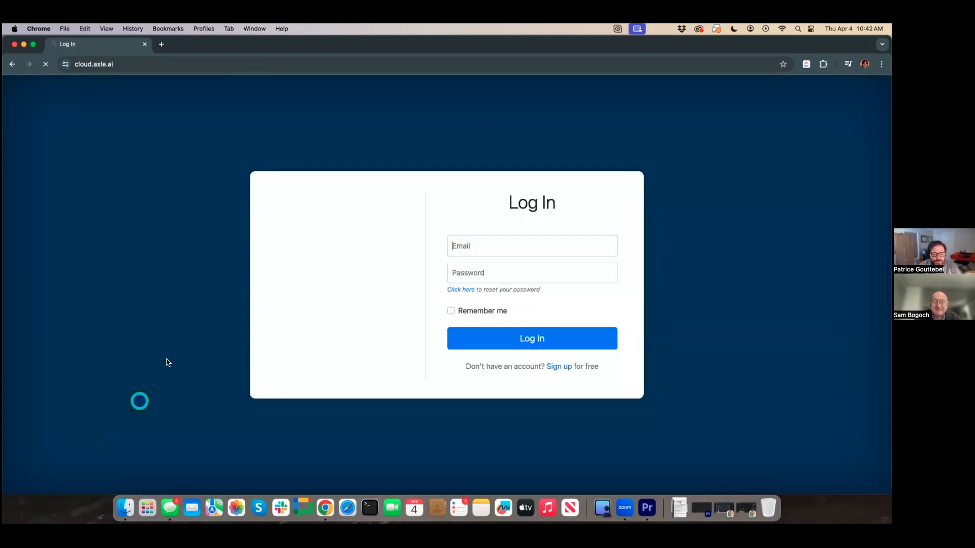
- Log back in and dismiss the Create Project dialog without creating a project
click(531, 338)
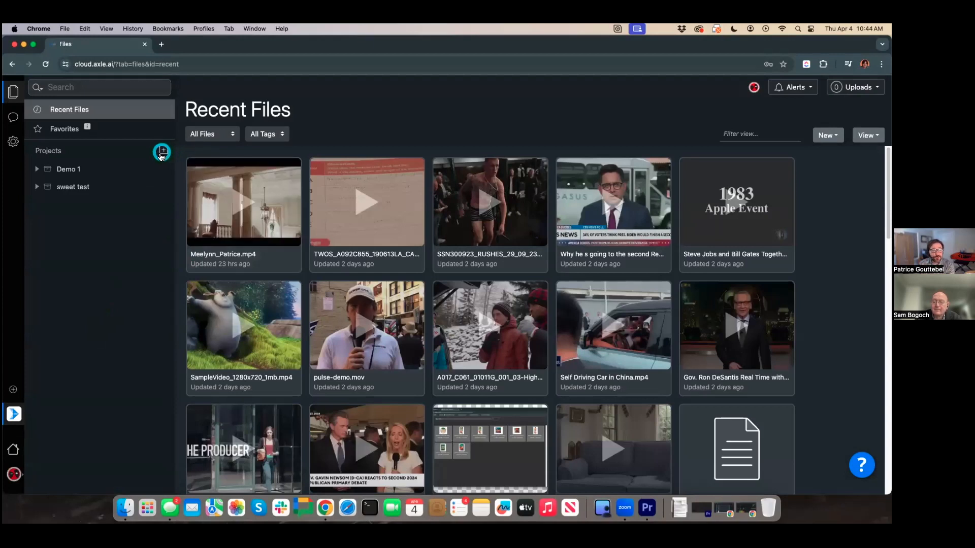
mouse_move(139, 203)
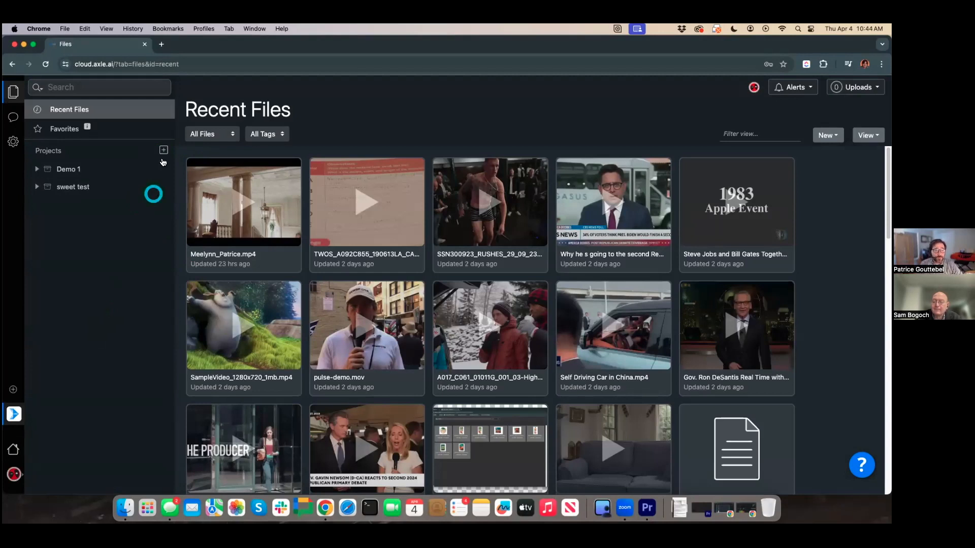
click(163, 151)
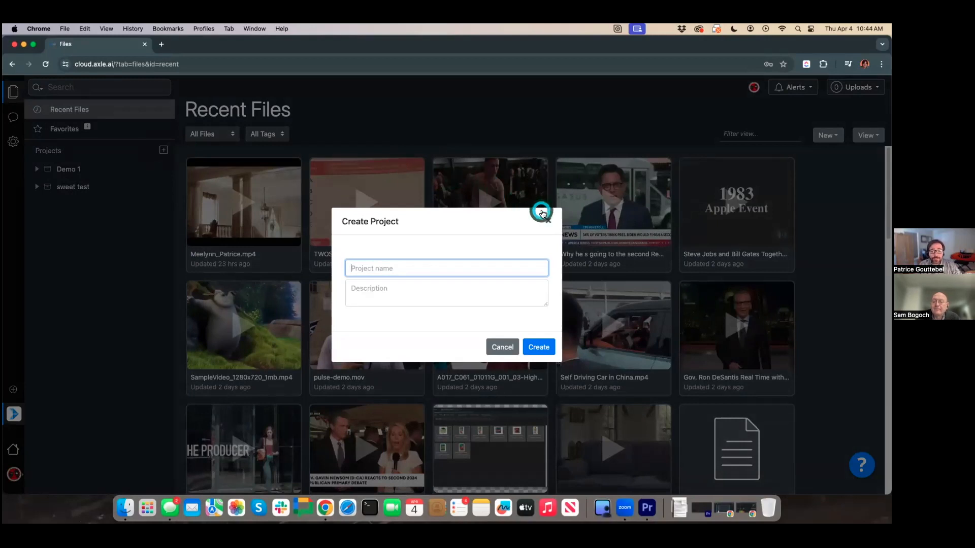
click(541, 212)
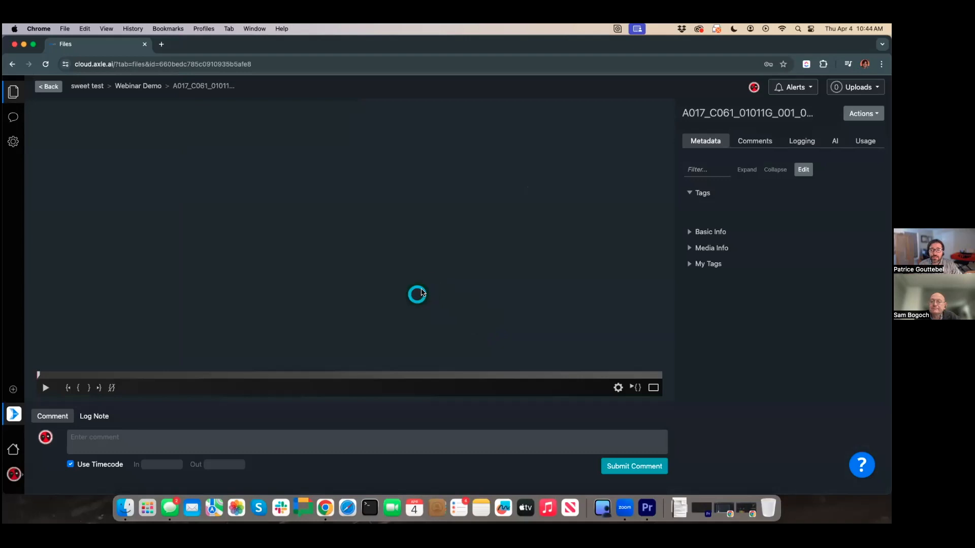
- View the AI-detected Persons, Objects, Logos and OCR for the A017_C061 clip
click(802, 170)
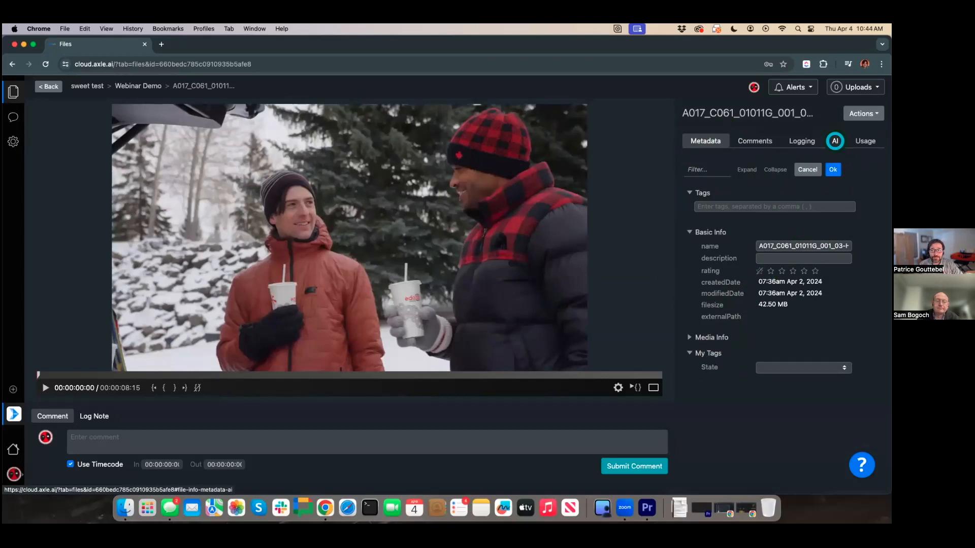
click(835, 140)
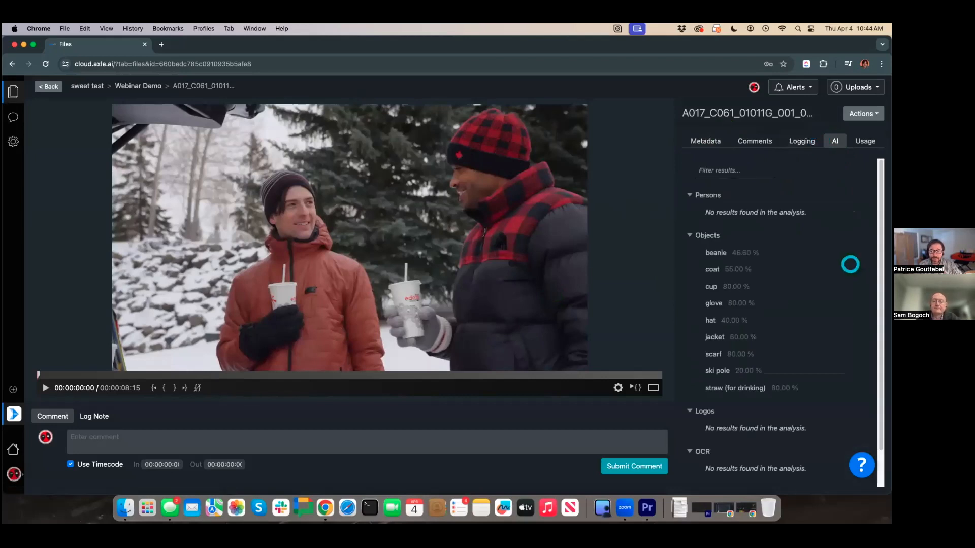
click(490, 374)
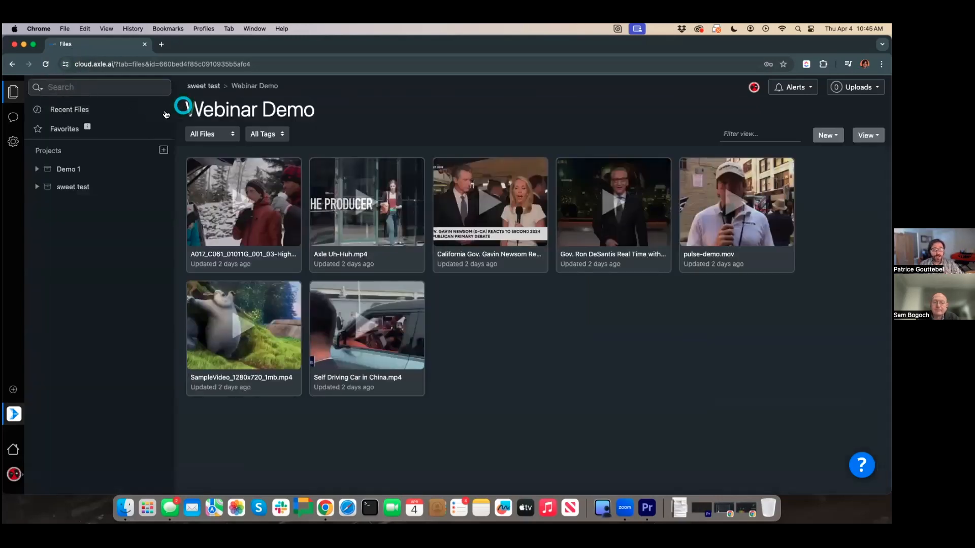
mouse_move(218, 198)
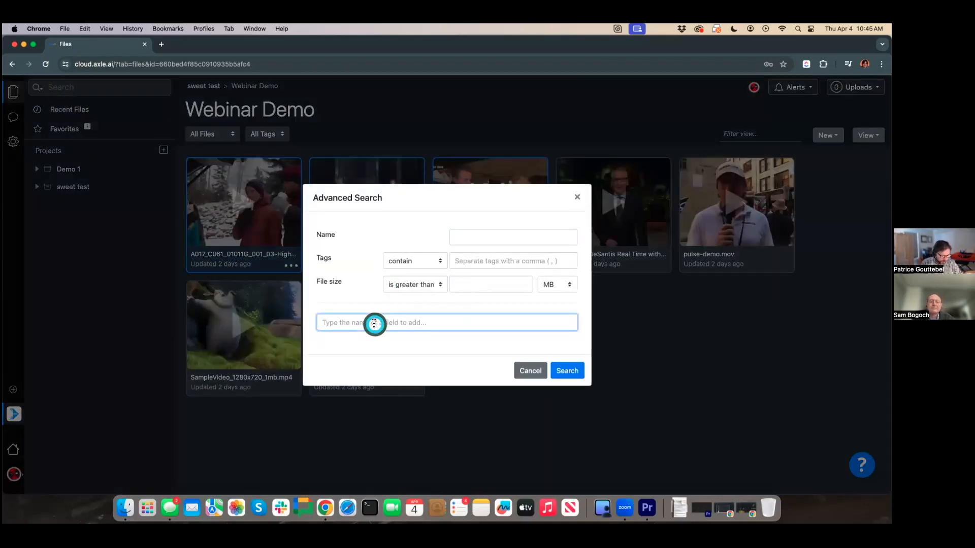
- Run an advanced search for Persons equals lewis, returning F1_Interview.mp4
text(Per)
text(lewis)
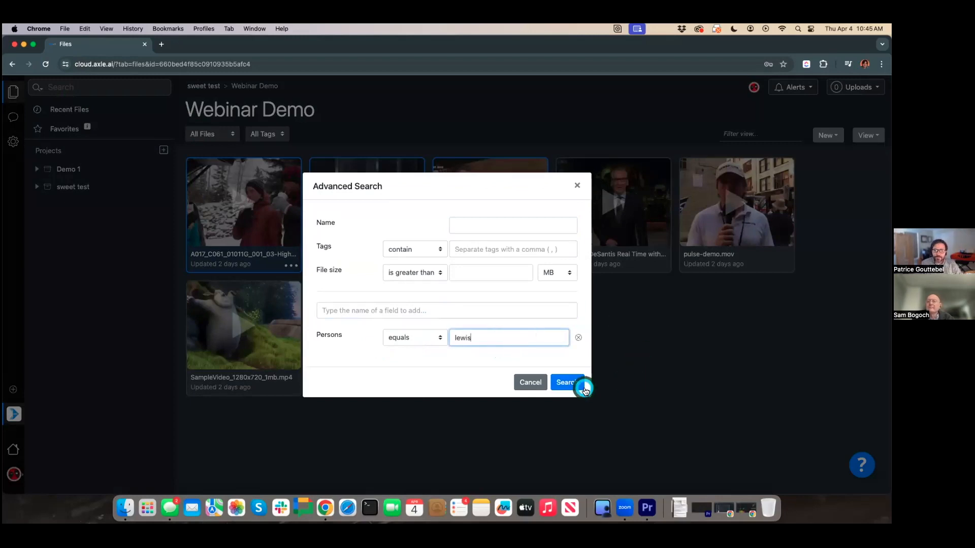
click(565, 382)
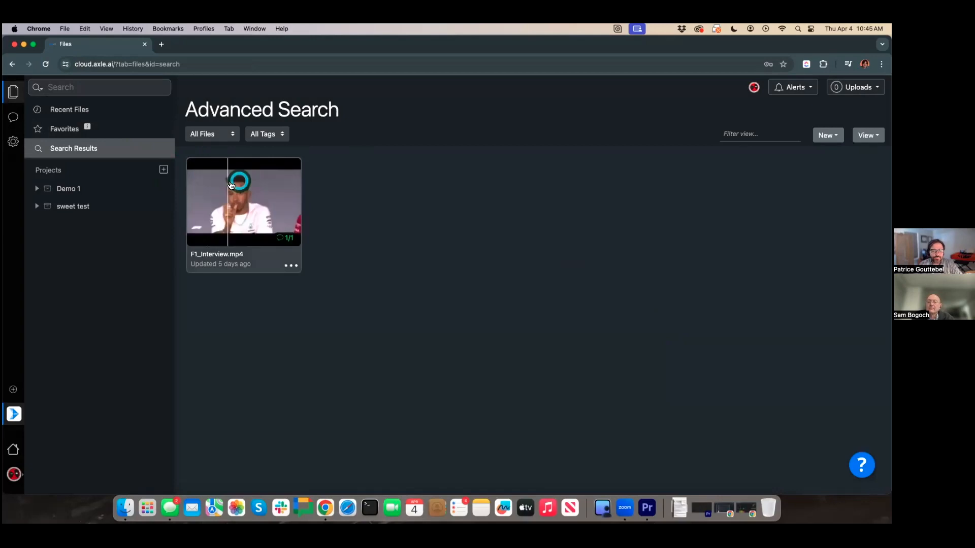
- Start a review link for F1_Interview.mp4 and add the second workspace member as collaborator
right_click(242, 199)
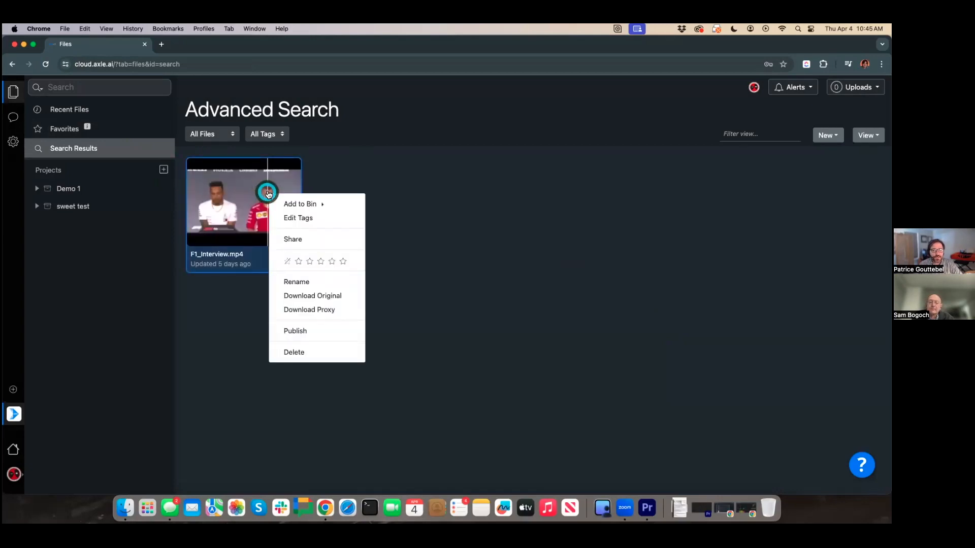
click(292, 239)
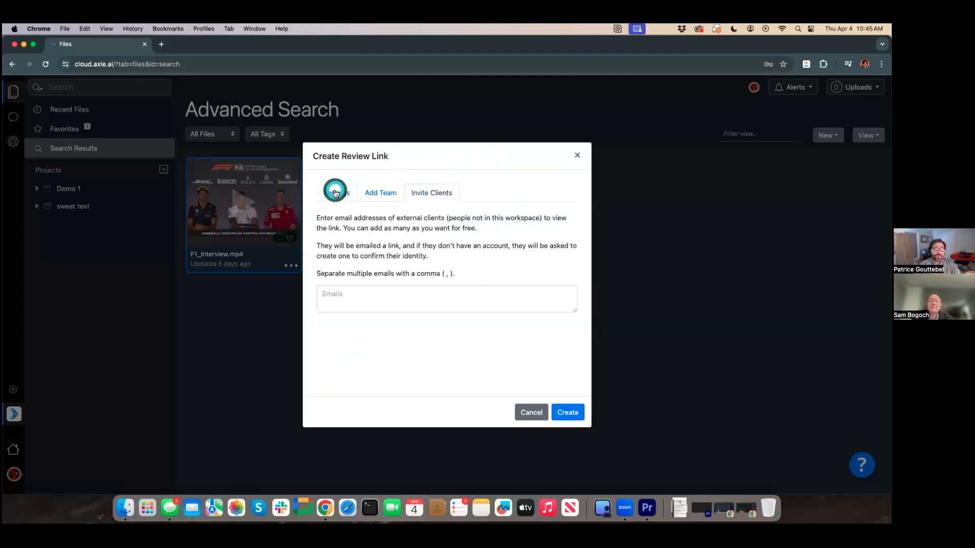
click(379, 193)
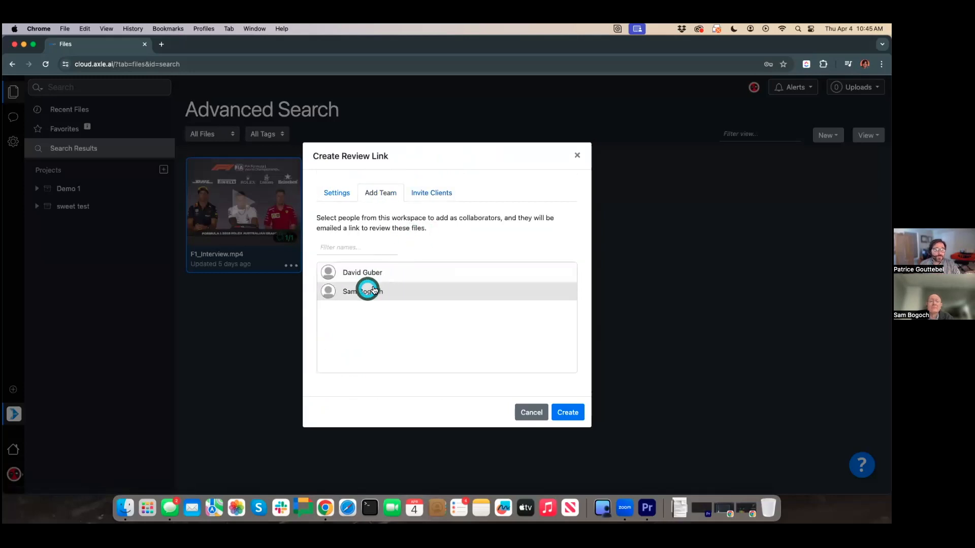
click(363, 292)
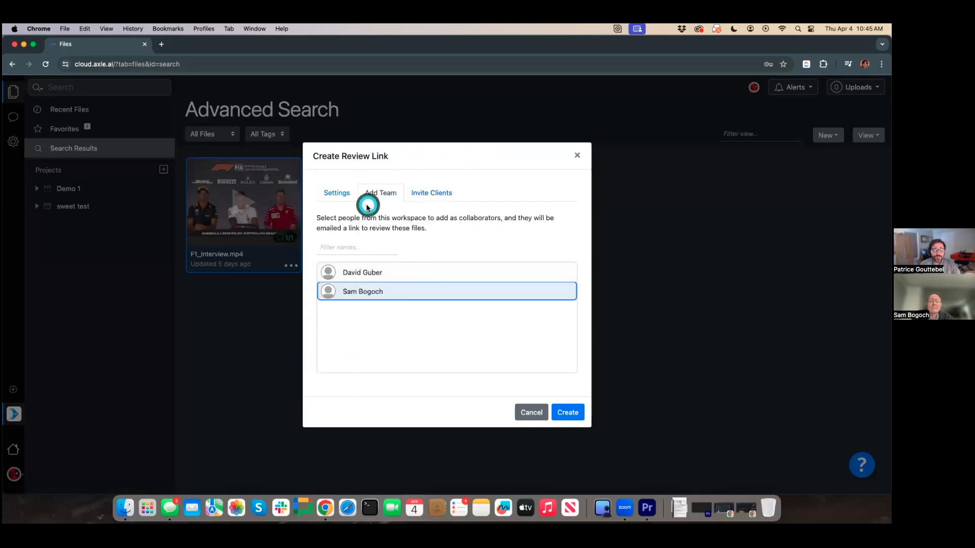
click(337, 193)
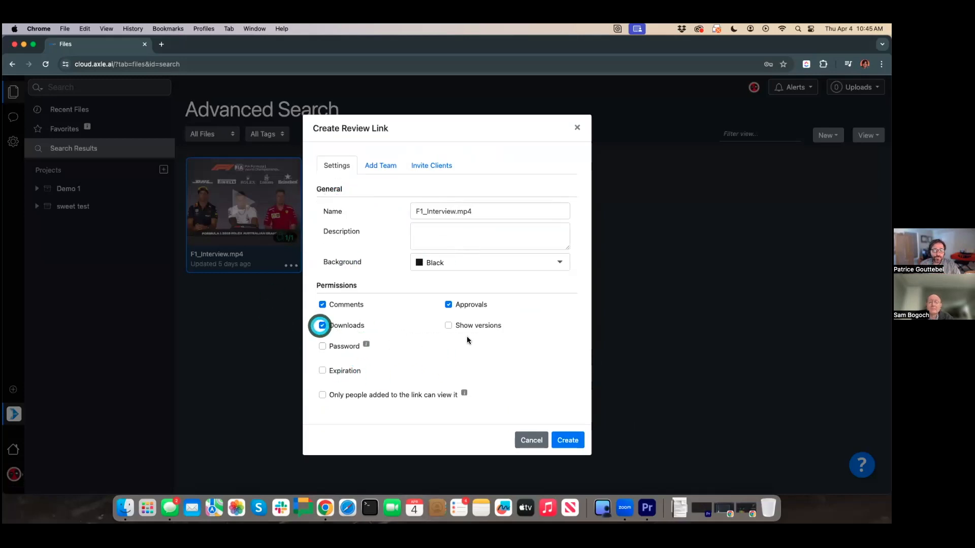
- Enable downloads and an expiration date, create the review link and copy its address
click(322, 370)
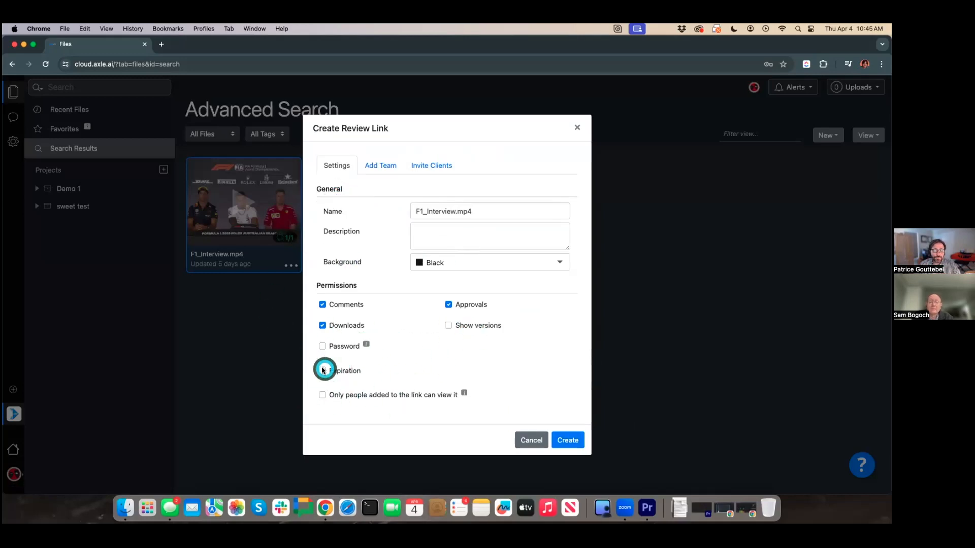
click(322, 371)
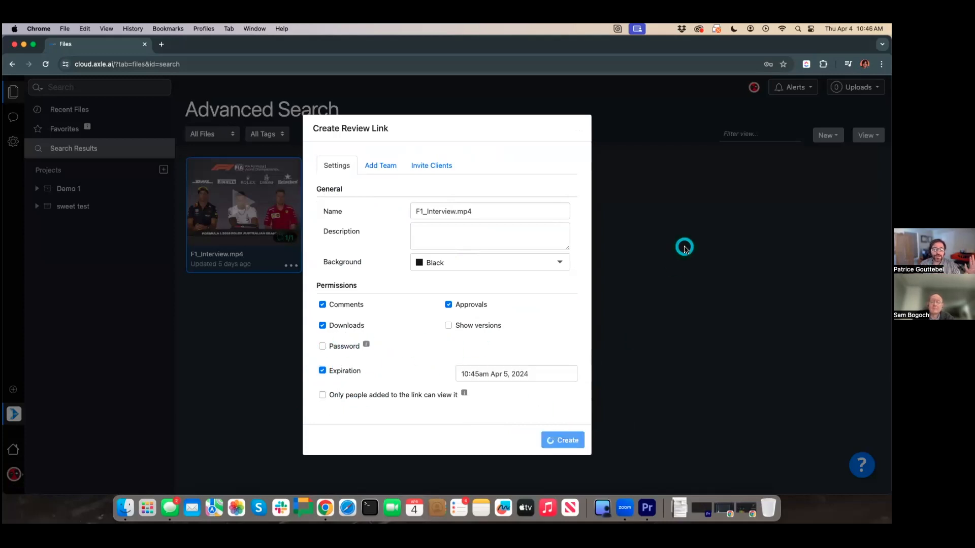
click(562, 439)
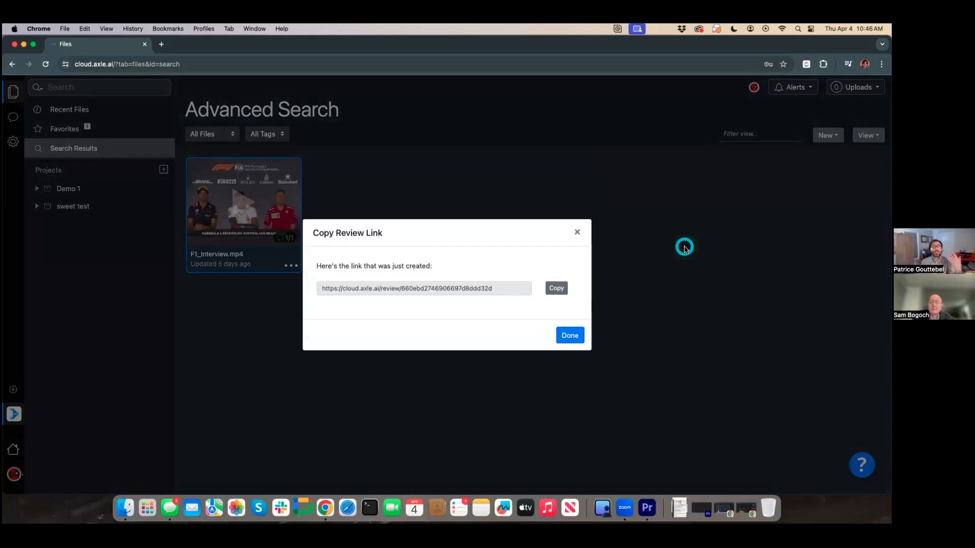
click(424, 288)
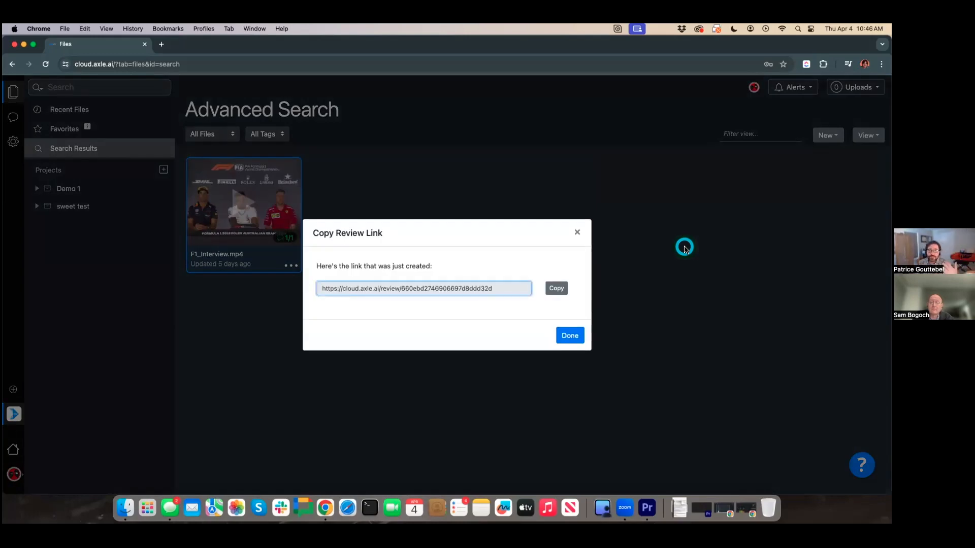
mouse_move(650, 271)
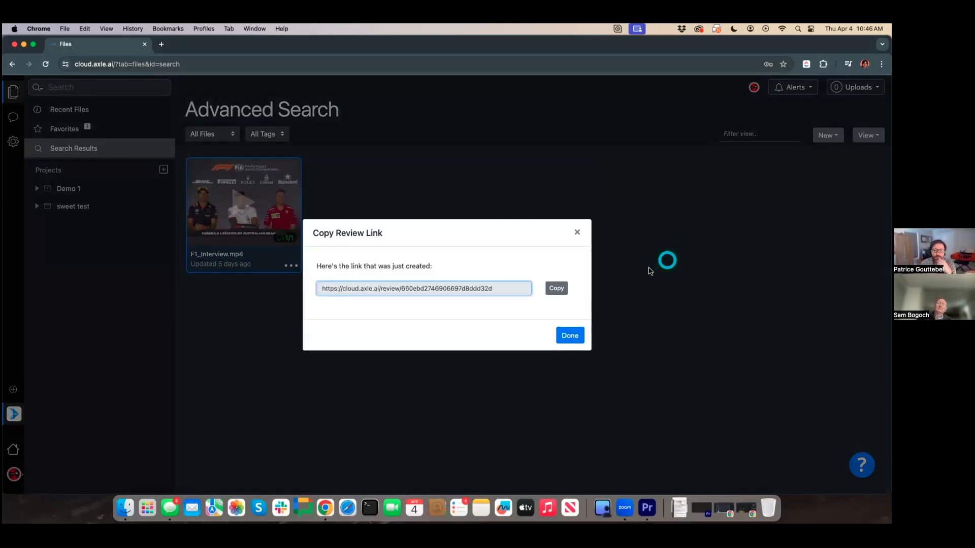
click(556, 288)
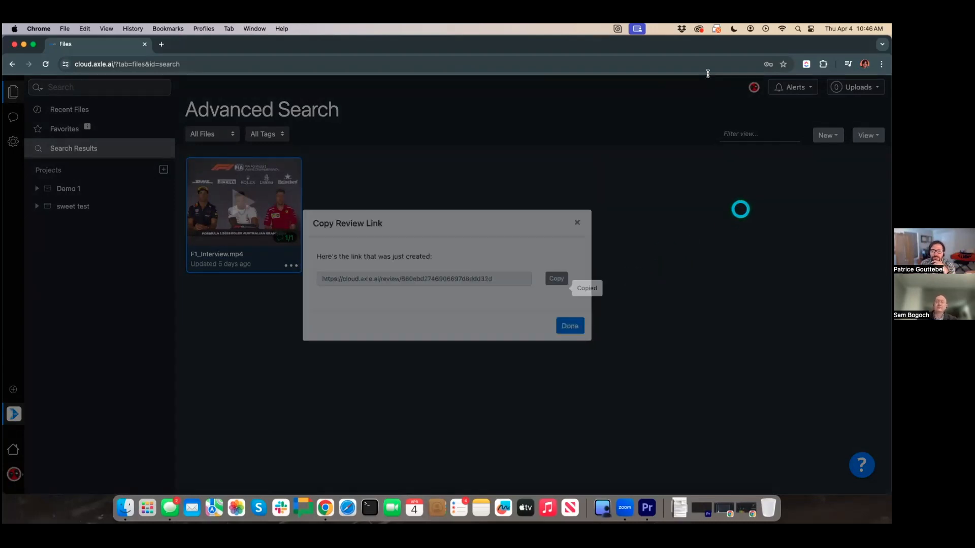
click(568, 325)
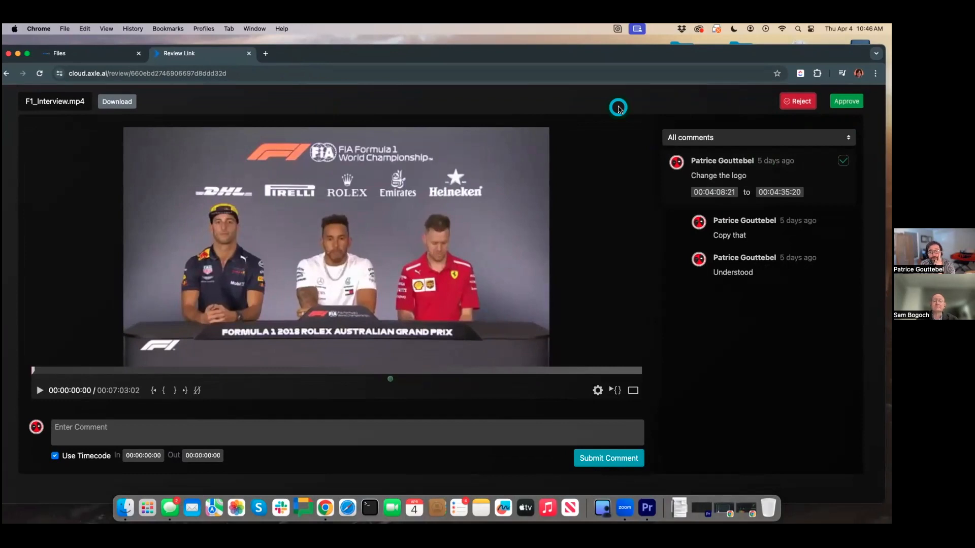
mouse_move(200, 370)
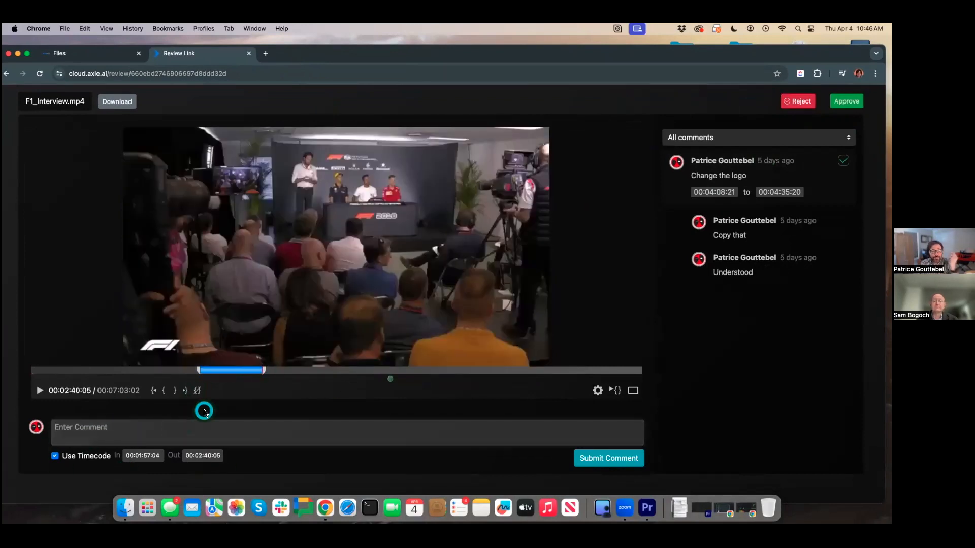
- Post the comment 'Not sure about this' on the marked range and start a reply
text(Not sure about)
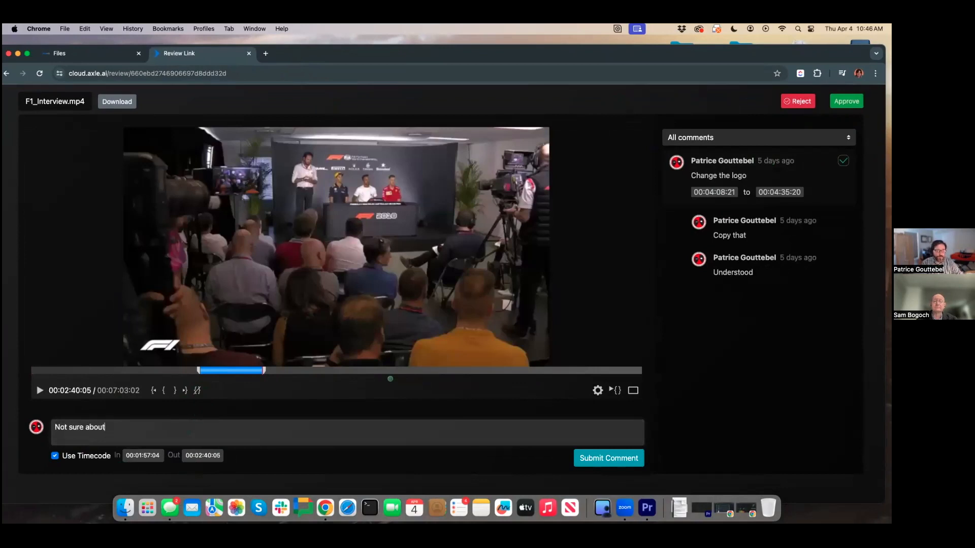
text(this)
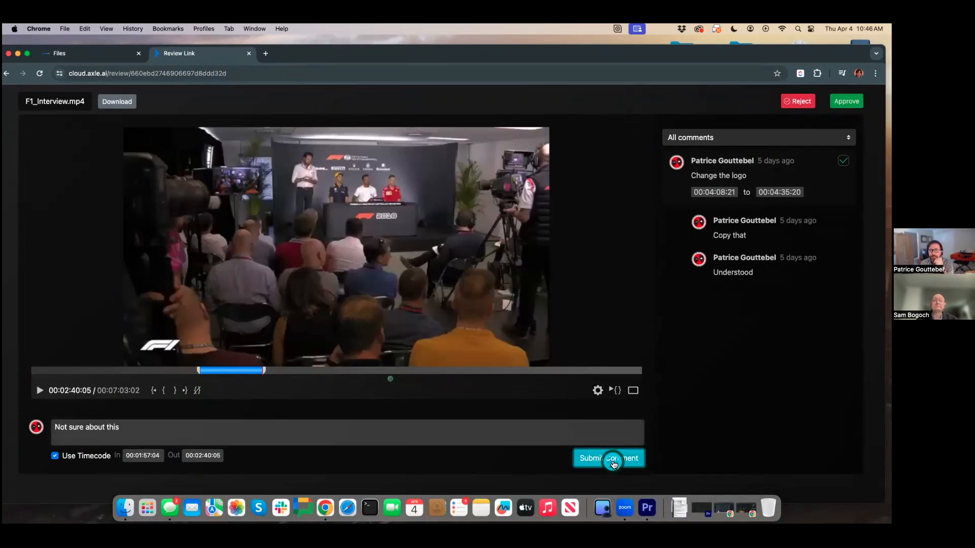
click(608, 458)
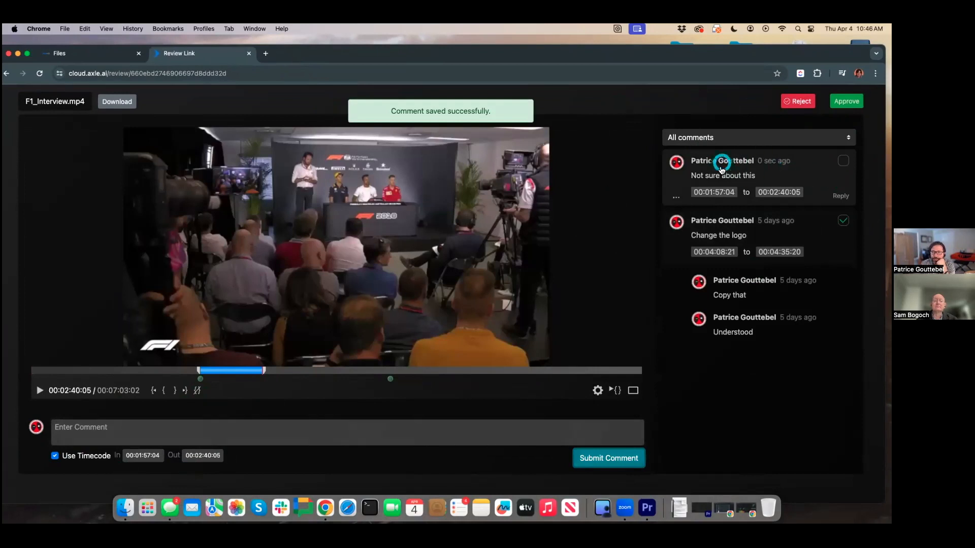
click(841, 195)
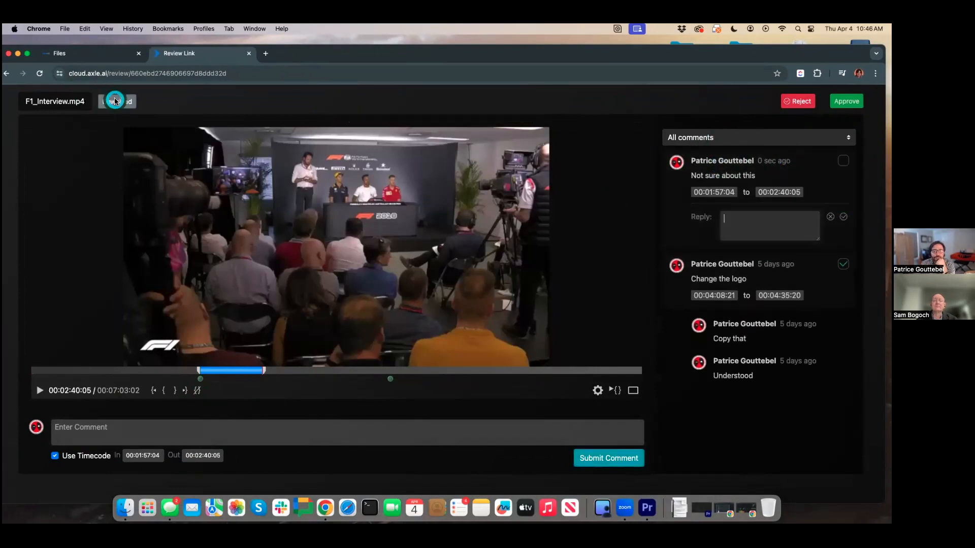
- Download F1_Interview.mp4 from the review page and return to the Review inbox
click(117, 101)
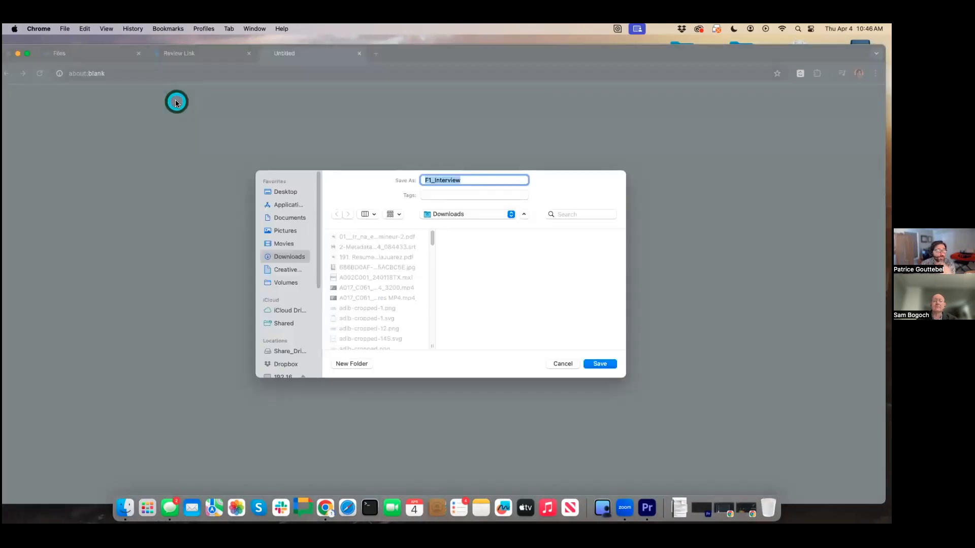
click(599, 364)
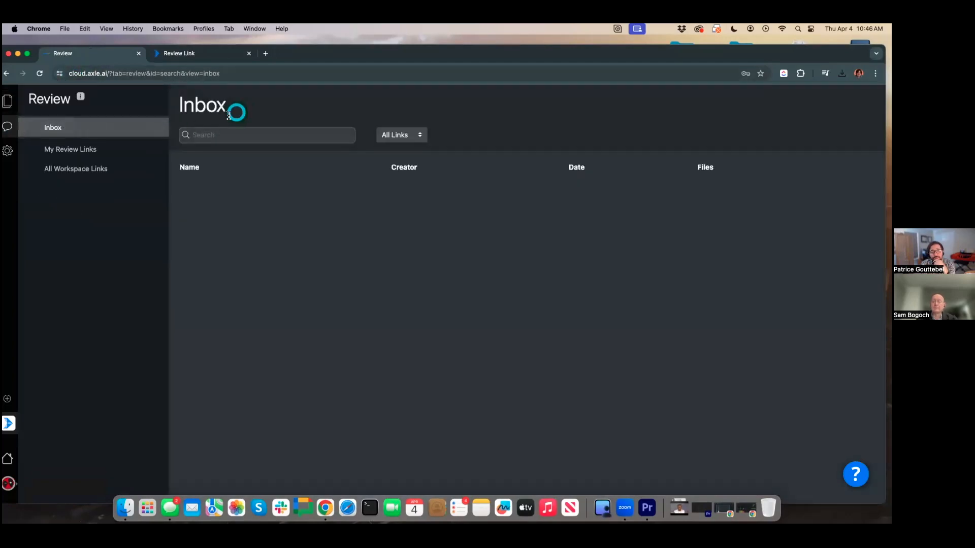
- In My Review Links, view the F1_Interview.mp4 link's report and its file activity
click(70, 149)
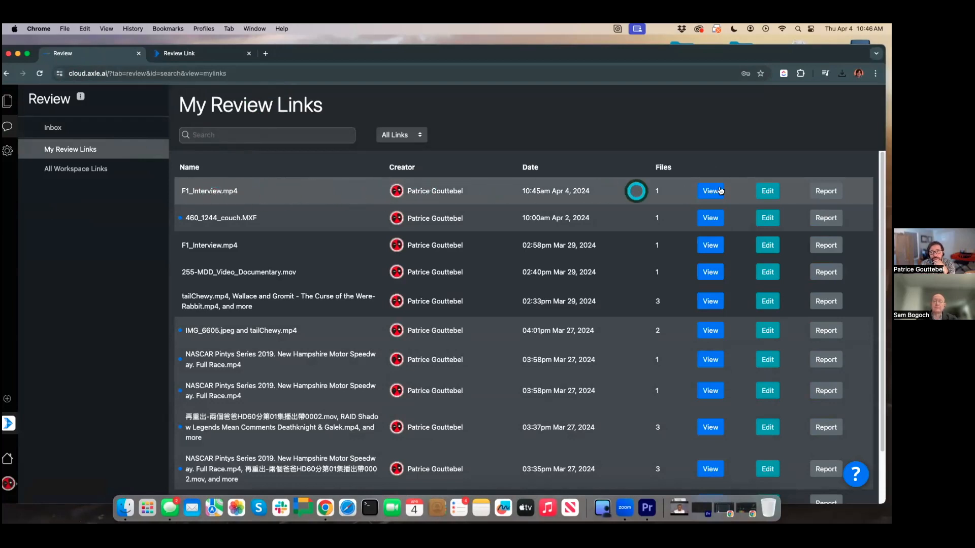
click(826, 191)
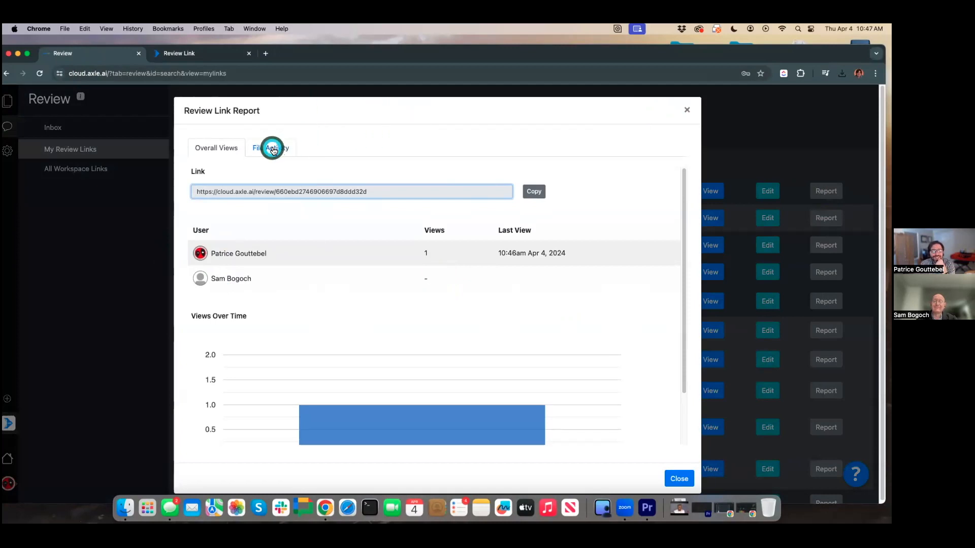
click(270, 148)
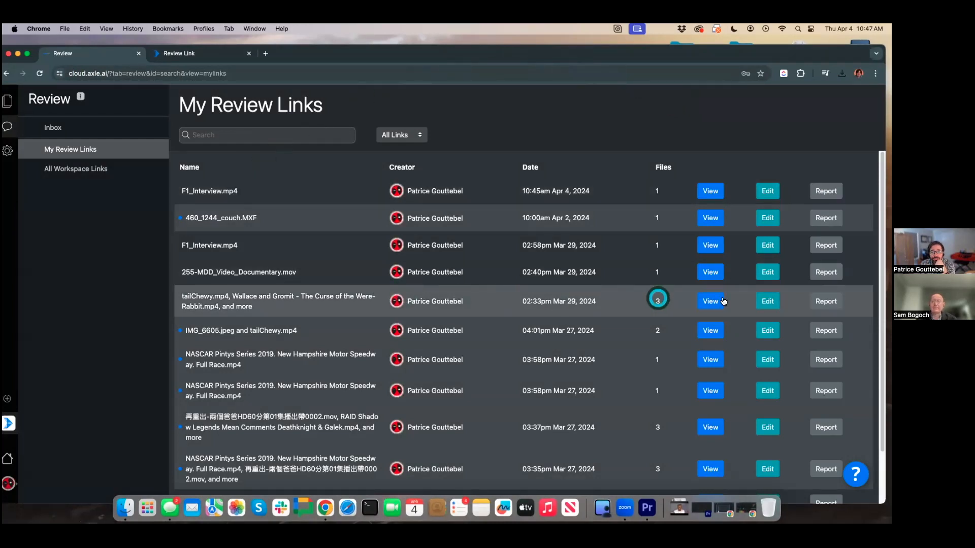
- View the tailChewy.mp4 link's report and file activity, then close the report
click(826, 300)
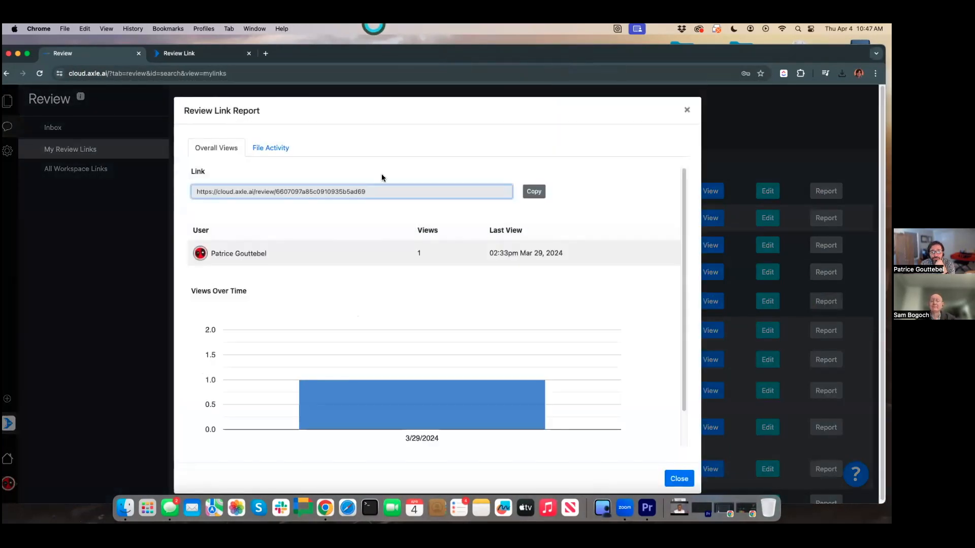
click(270, 147)
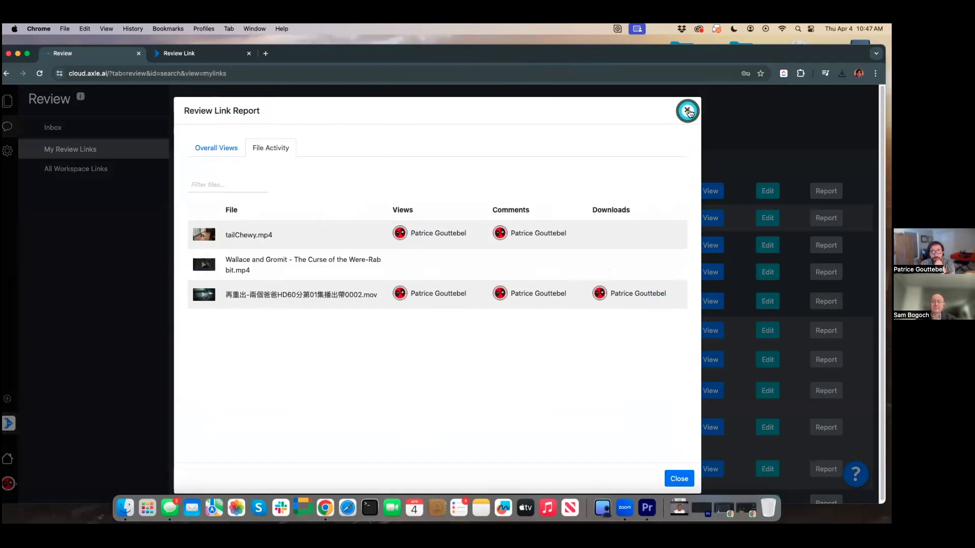
click(688, 111)
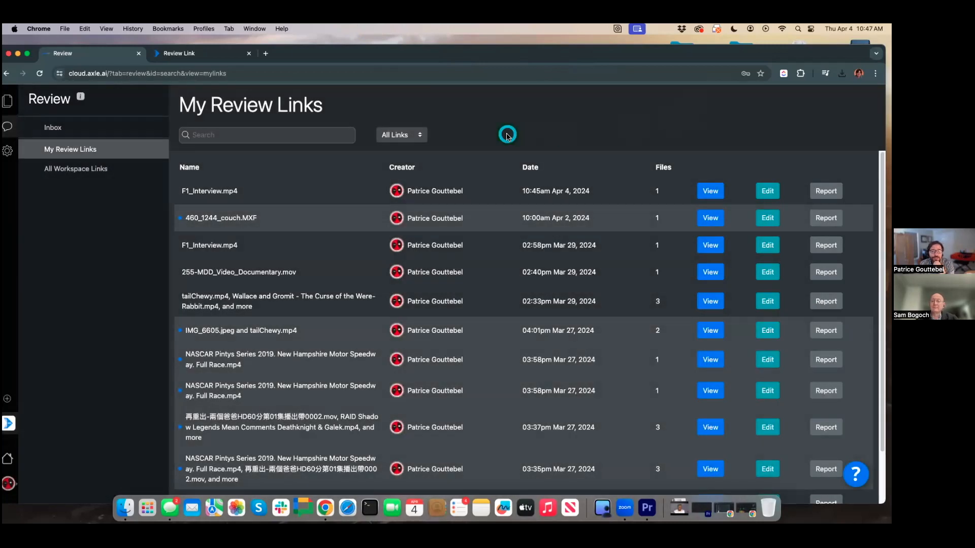
mouse_move(447, 134)
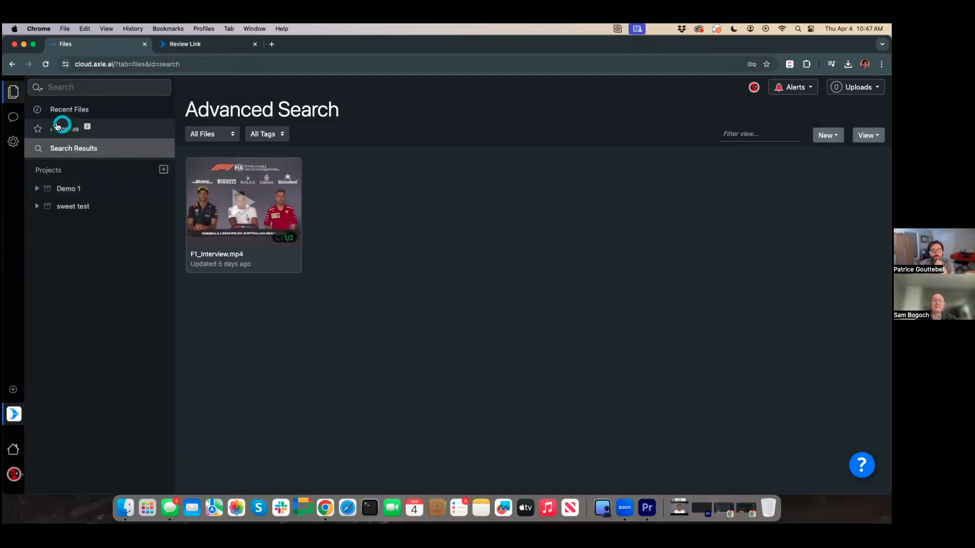
- In workspace settings, review Per-Project User Roles and the Workspace Users list
click(13, 142)
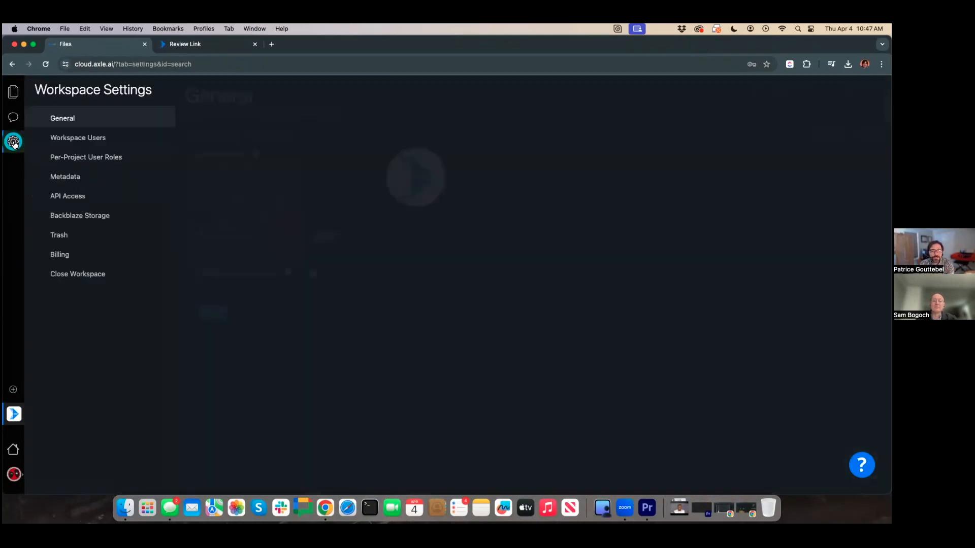
click(85, 157)
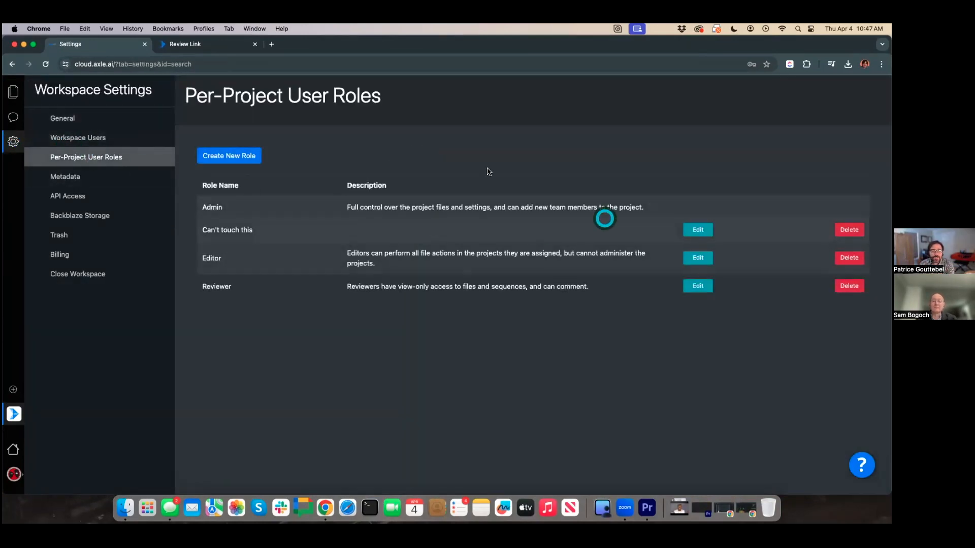
click(78, 137)
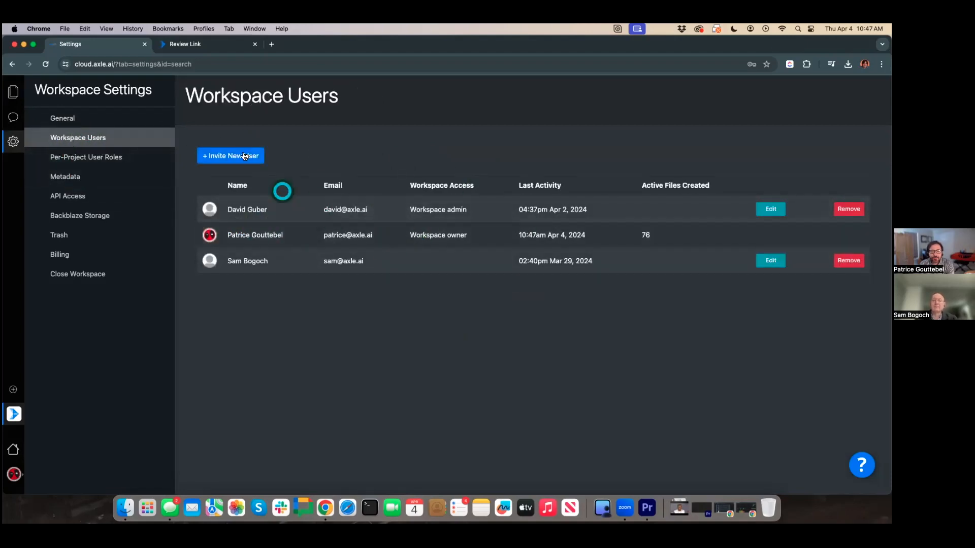
- Inspect the third user's Demo 1 role choices without changing them and return to Workspace Users
click(771, 261)
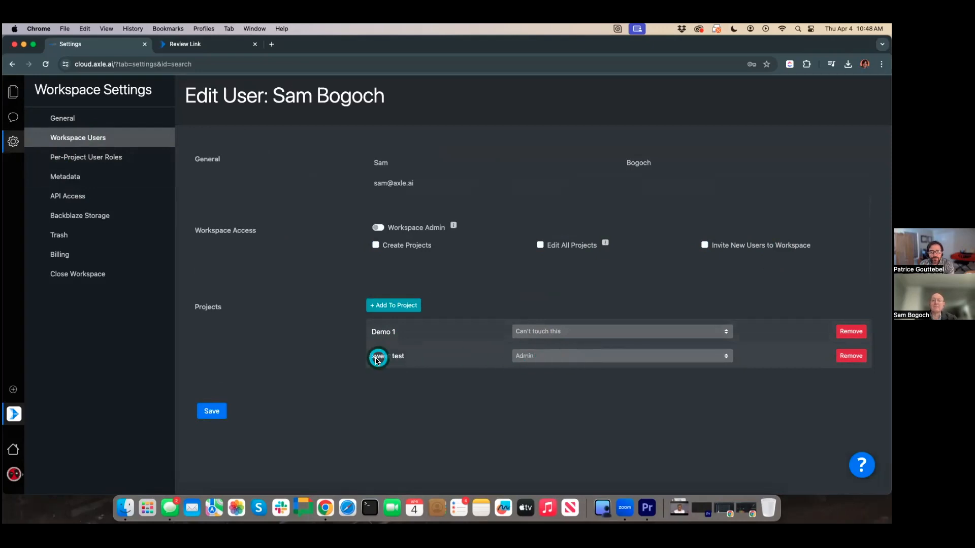
click(620, 331)
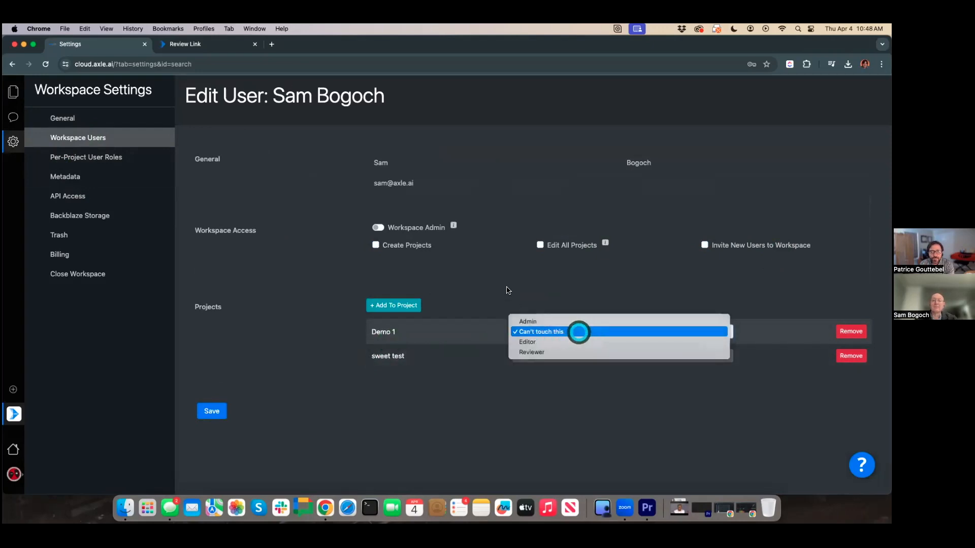
click(528, 321)
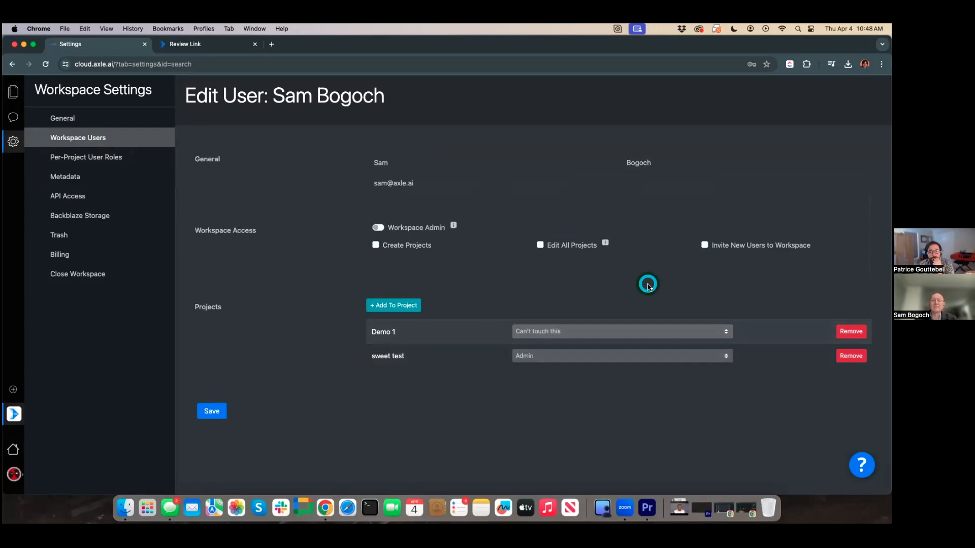
mouse_move(131, 160)
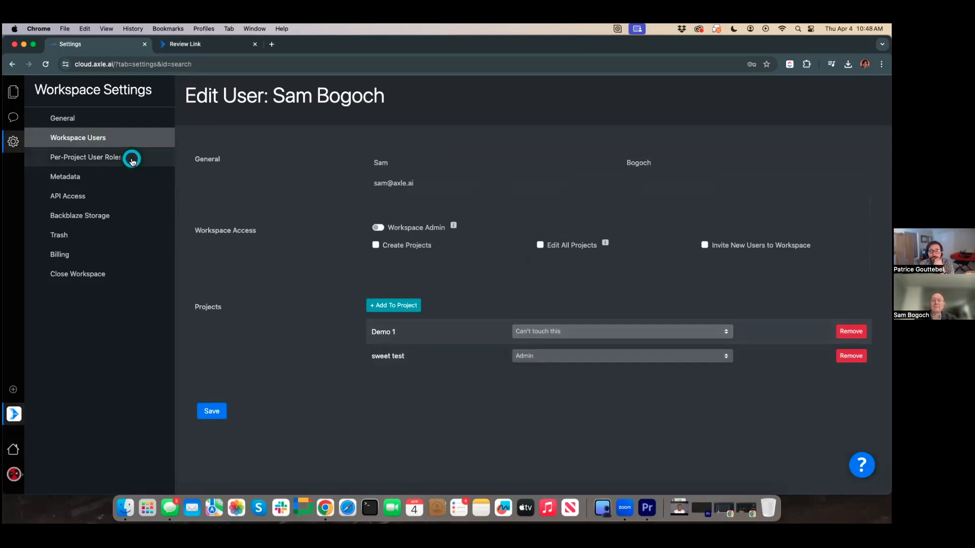
click(78, 137)
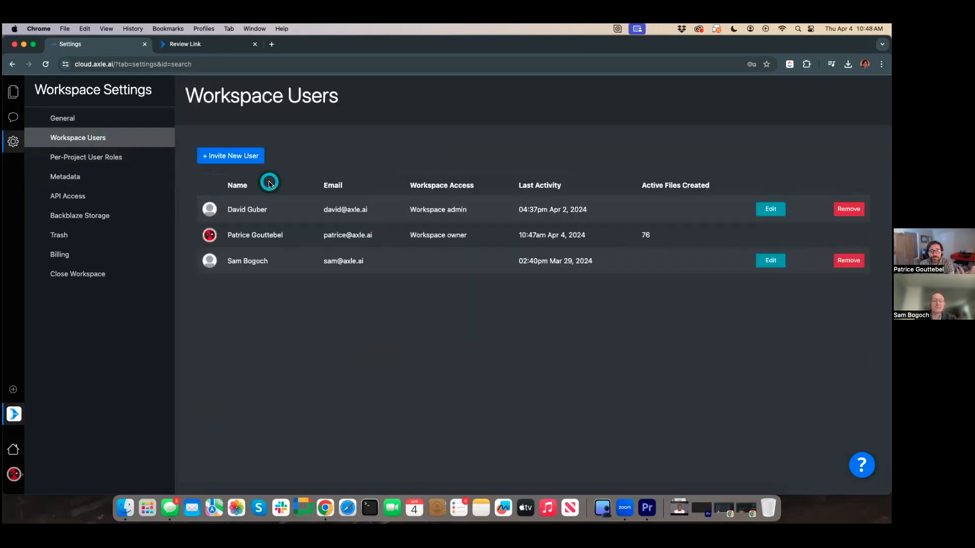
mouse_move(181, 156)
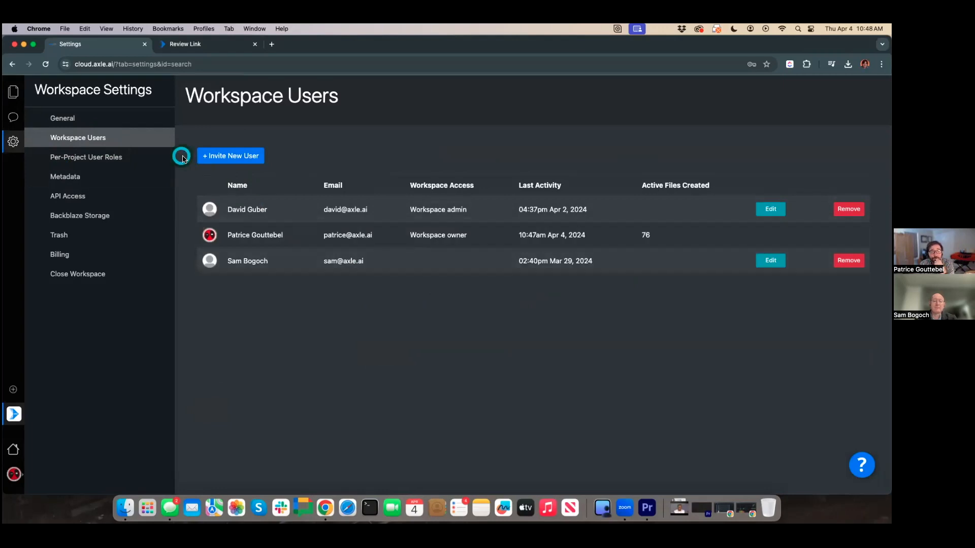
mouse_move(52, 185)
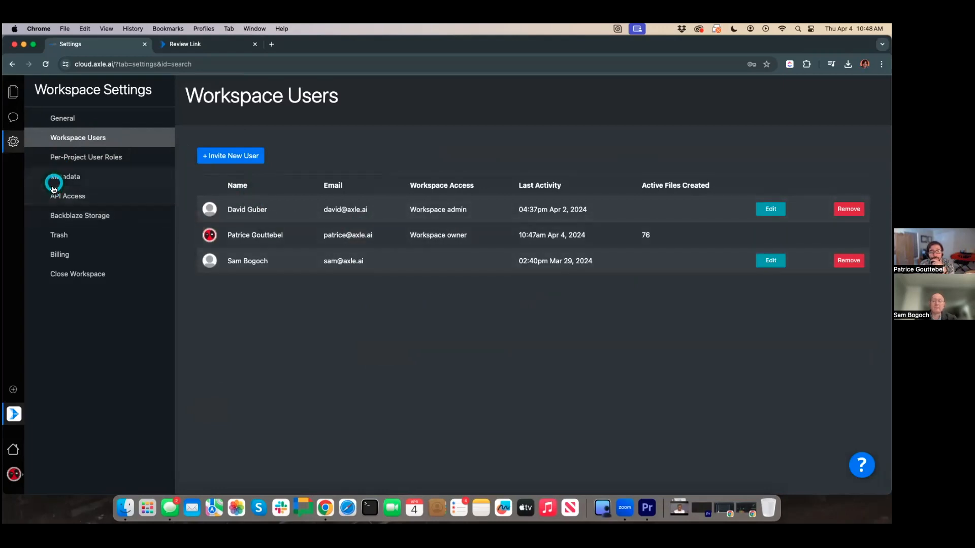
- View the Add New Backblaze Storage form and dismiss it without connecting any storage
click(79, 215)
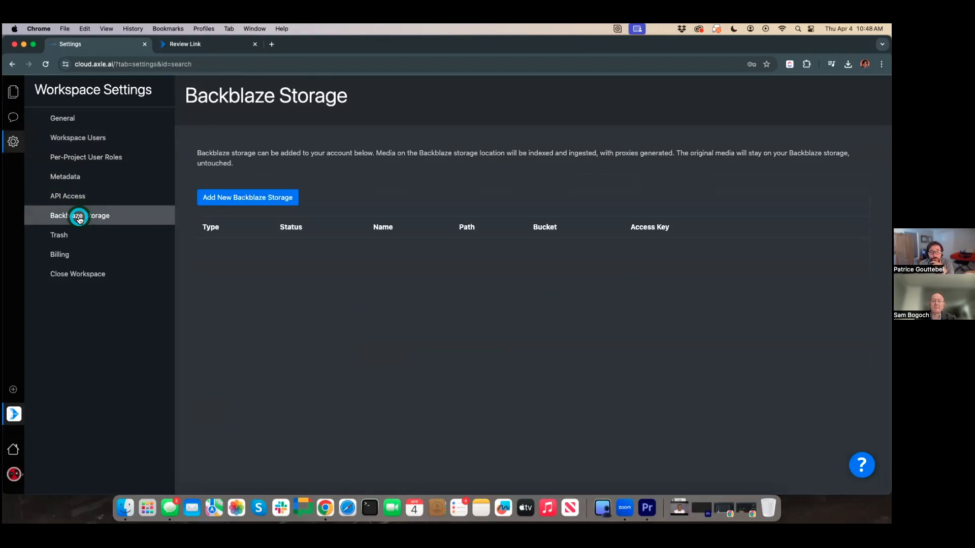
click(247, 197)
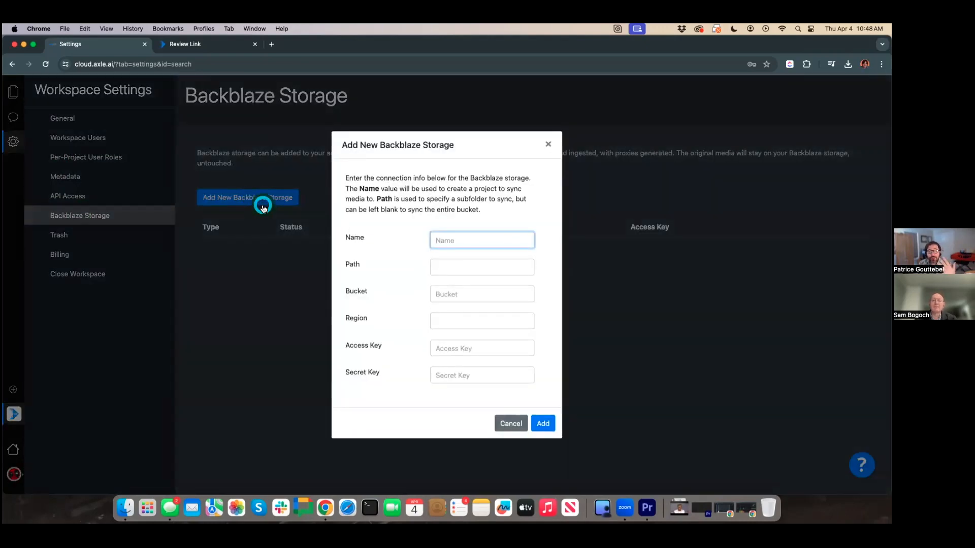
mouse_move(556, 118)
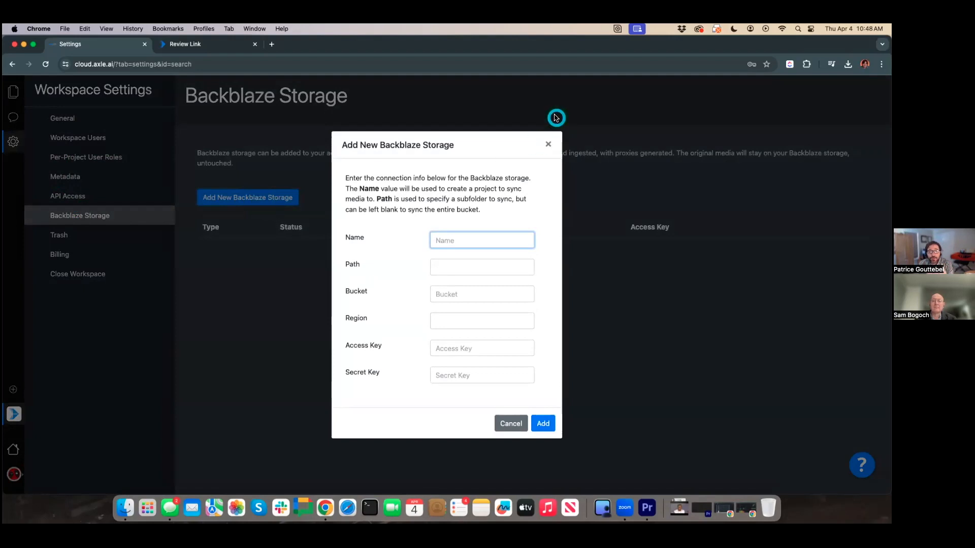
click(510, 423)
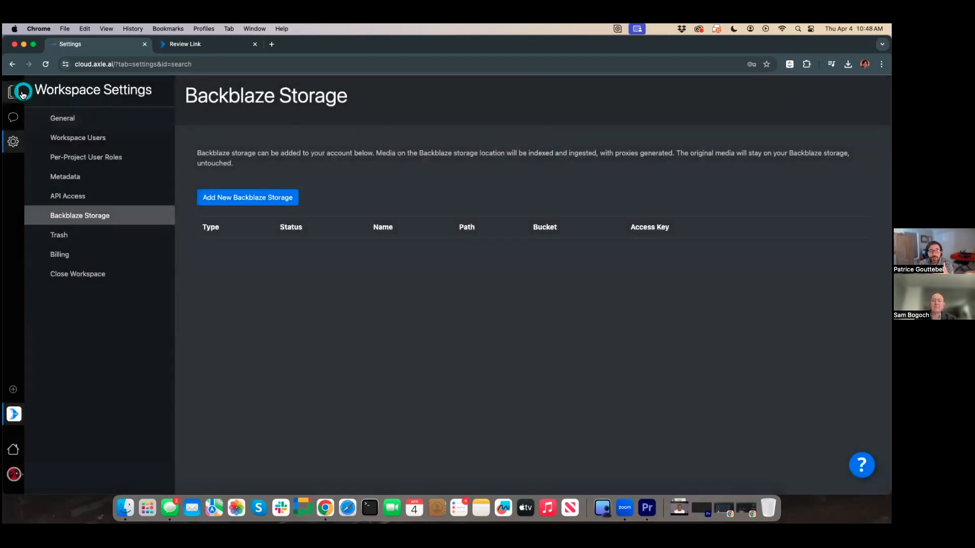
- Return to the file browser and open F1_Interview.mp4 from the Demo 1 project
click(12, 91)
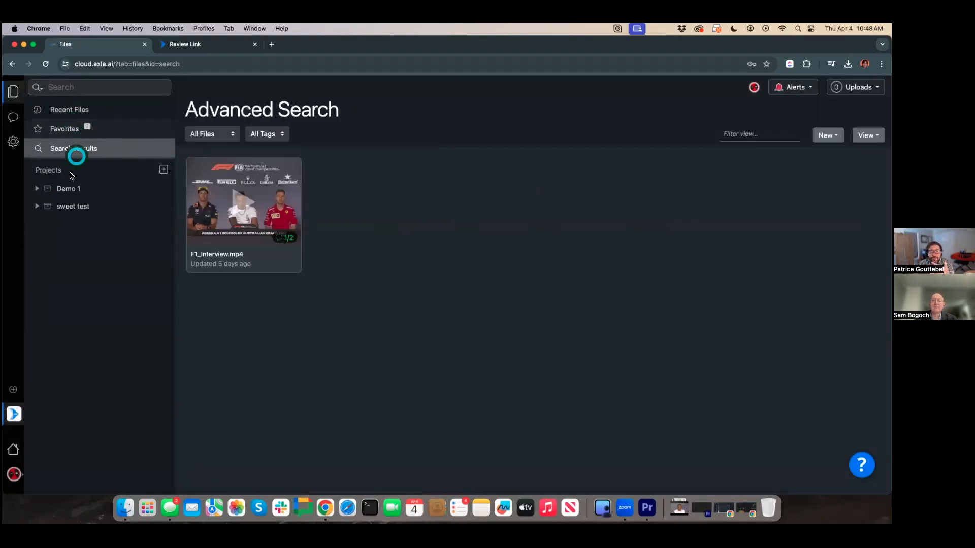
click(68, 189)
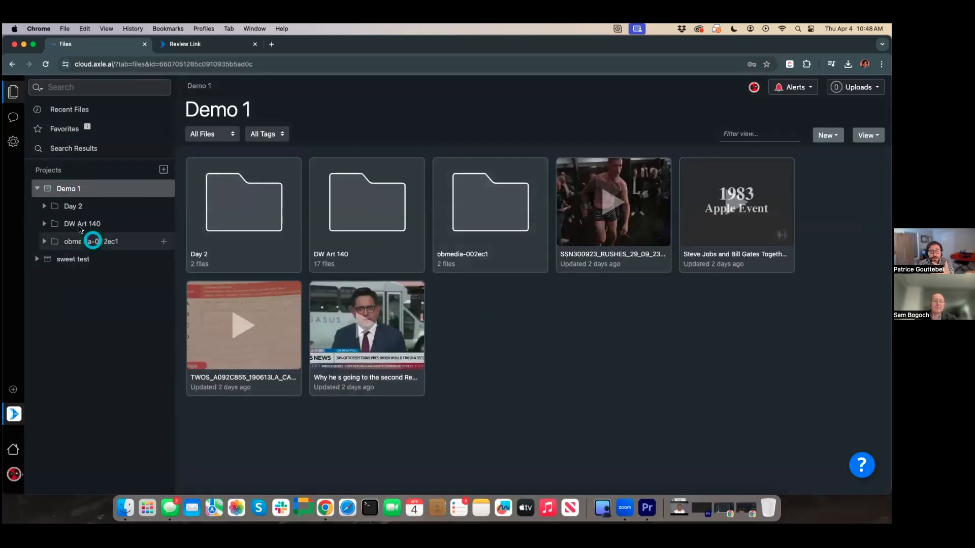
click(73, 259)
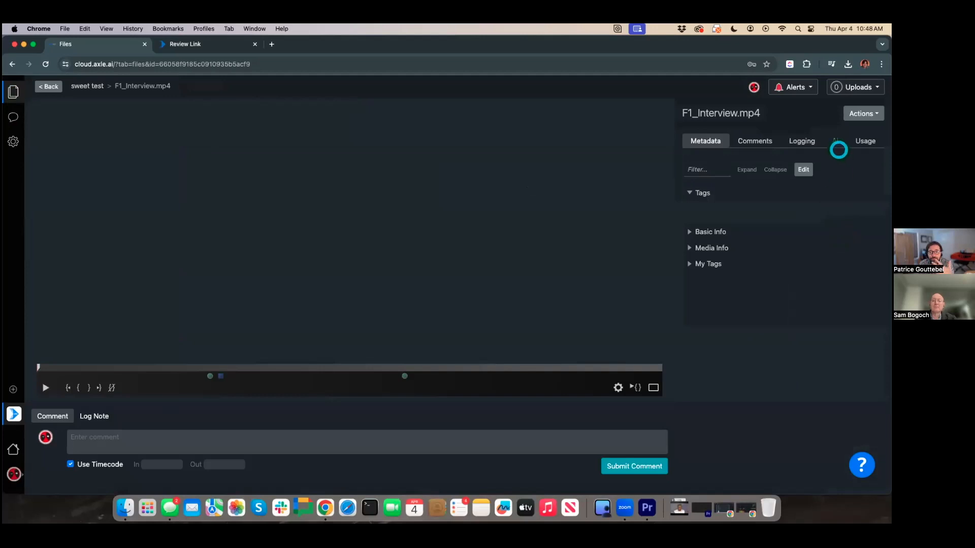
- Scroll through F1_Interview.mp4's AI-detected people, objects and text, then go back to the sweet test files
click(834, 140)
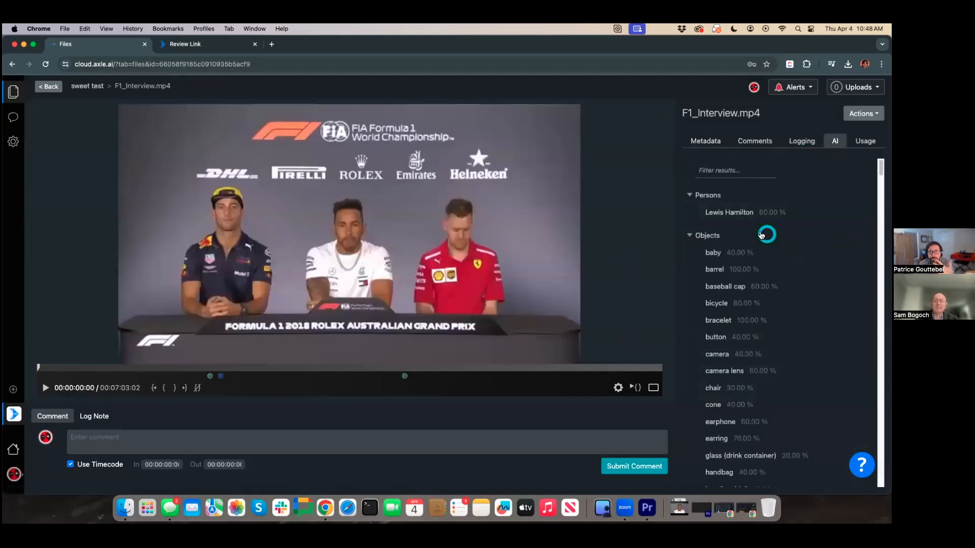
scroll(down, 3)
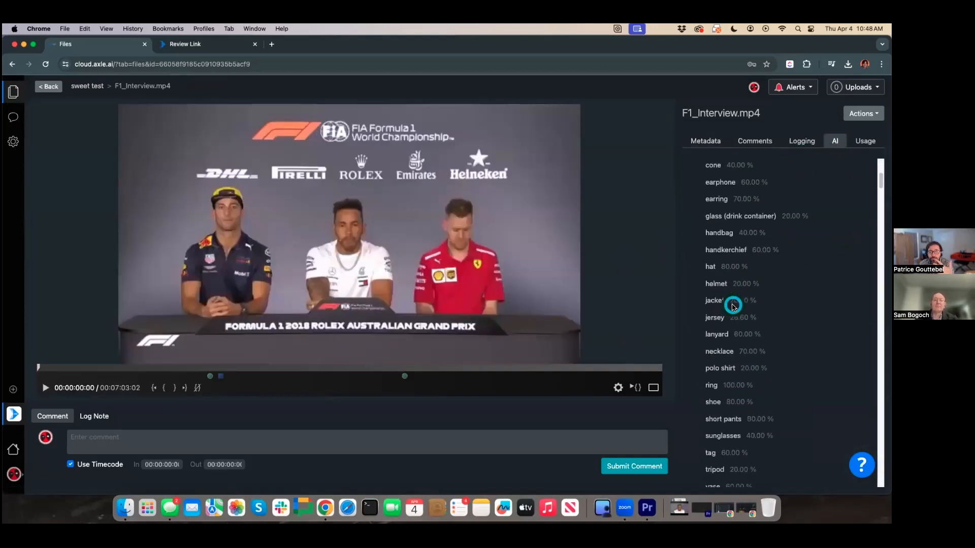
scroll(down, 3)
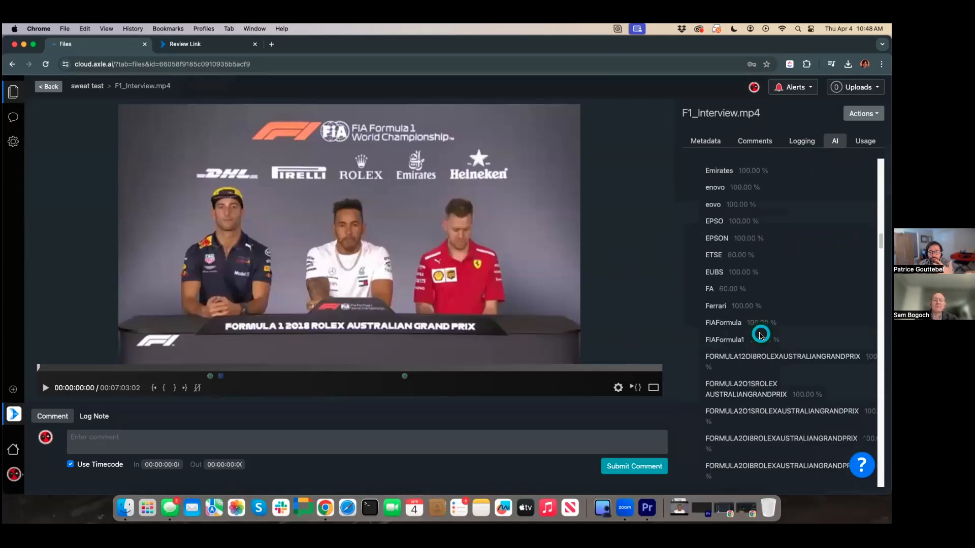
scroll(down, 3)
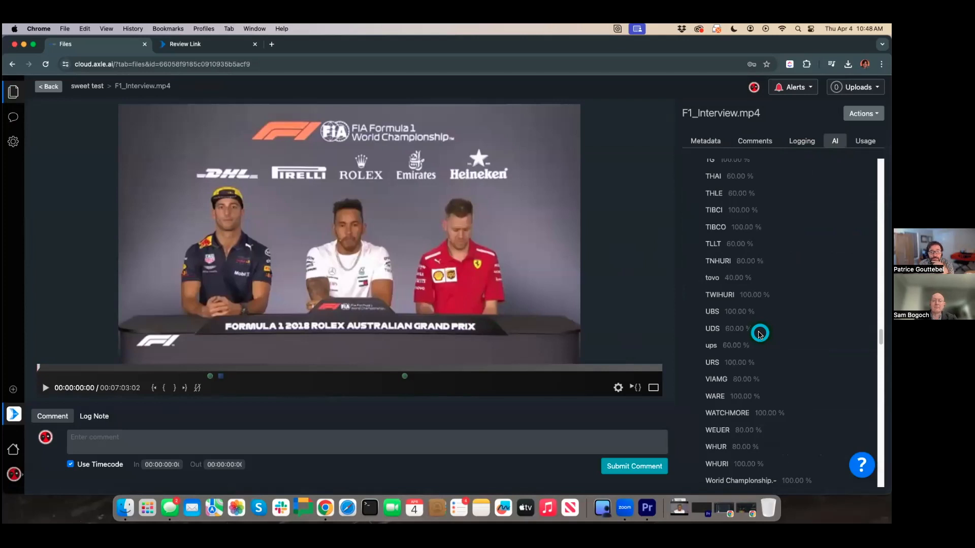
scroll(up, 3)
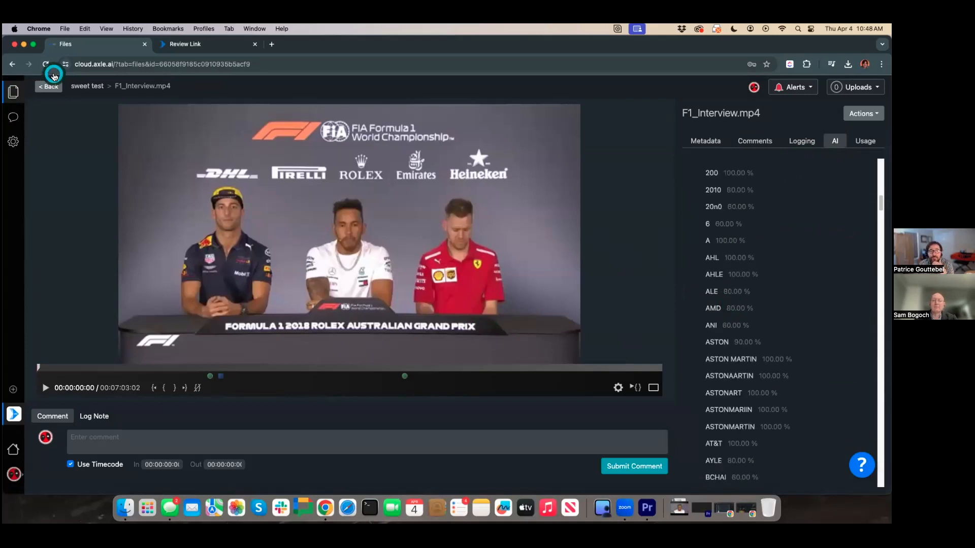
click(49, 86)
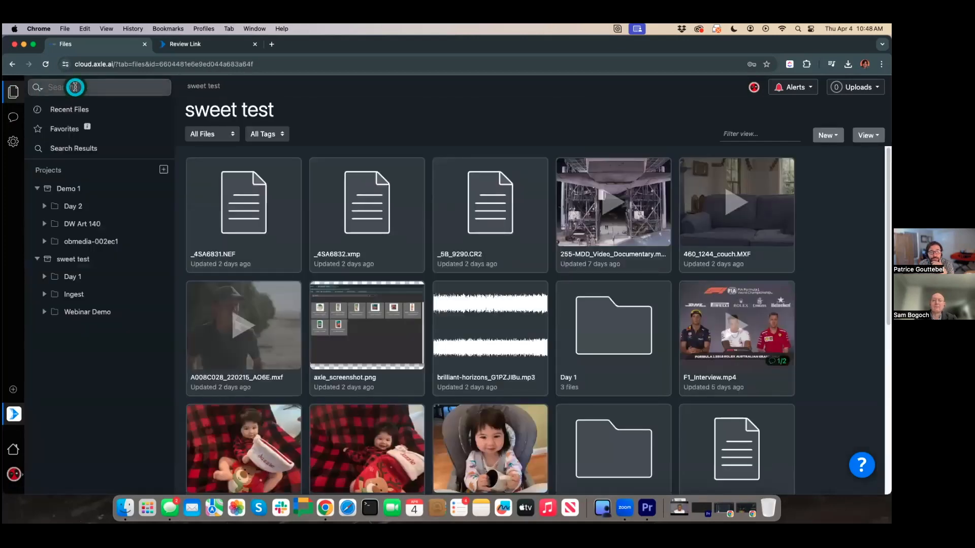